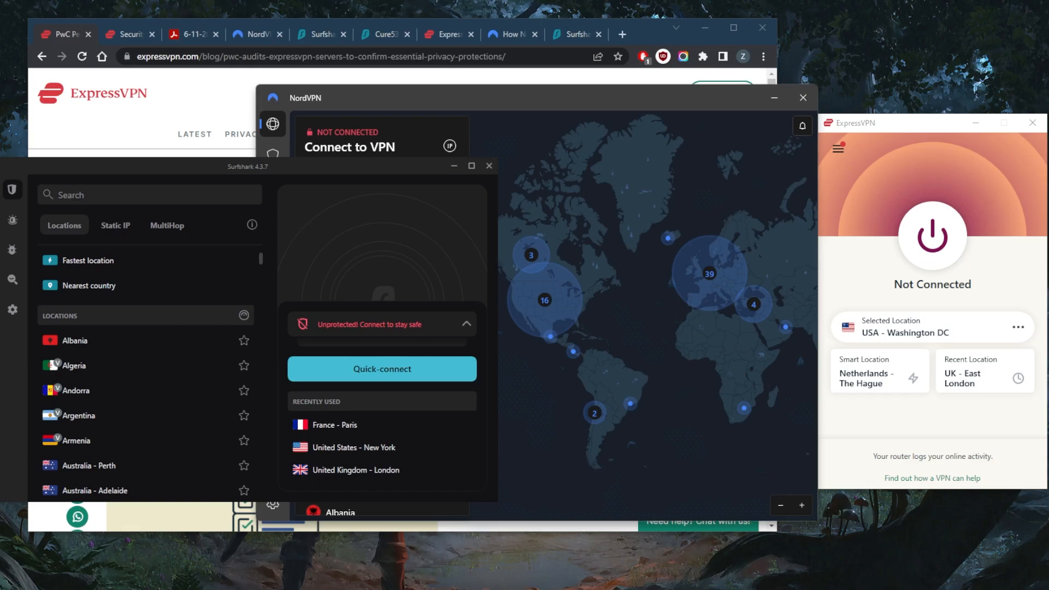
mouse_move(614, 315)
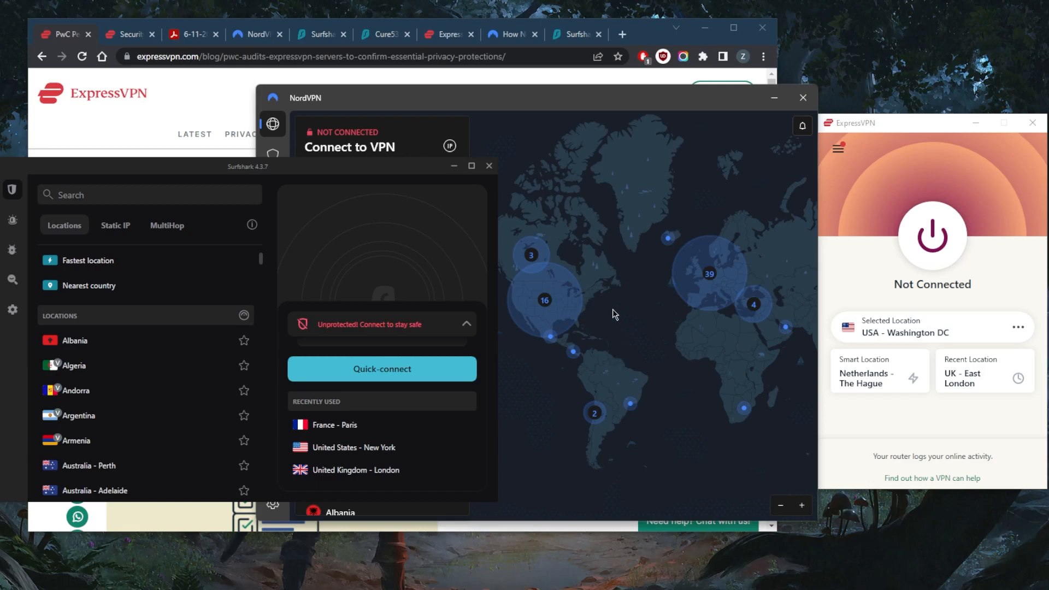
mouse_move(731, 227)
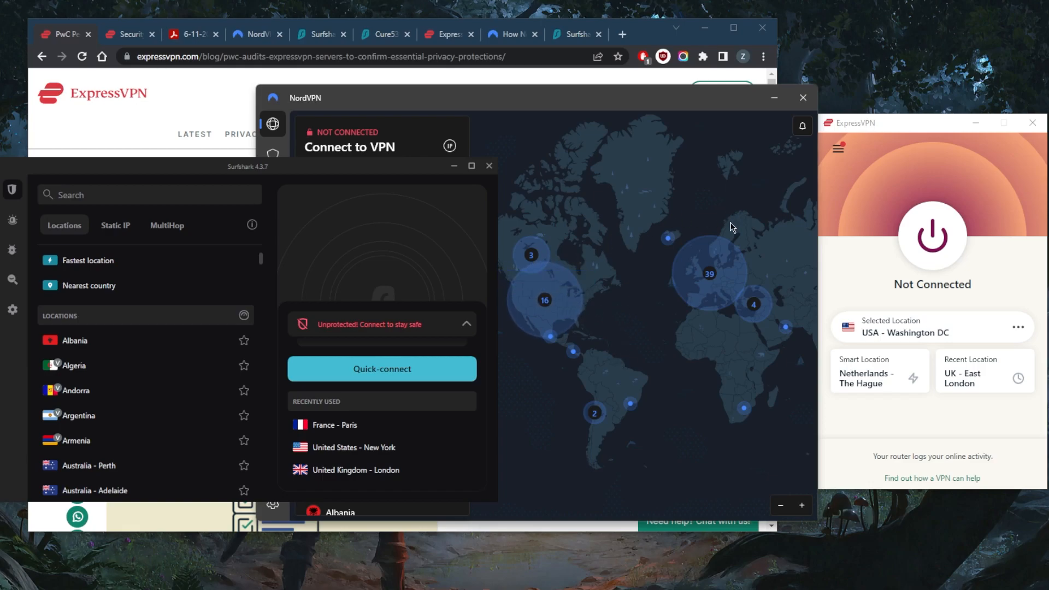
mouse_move(678, 215)
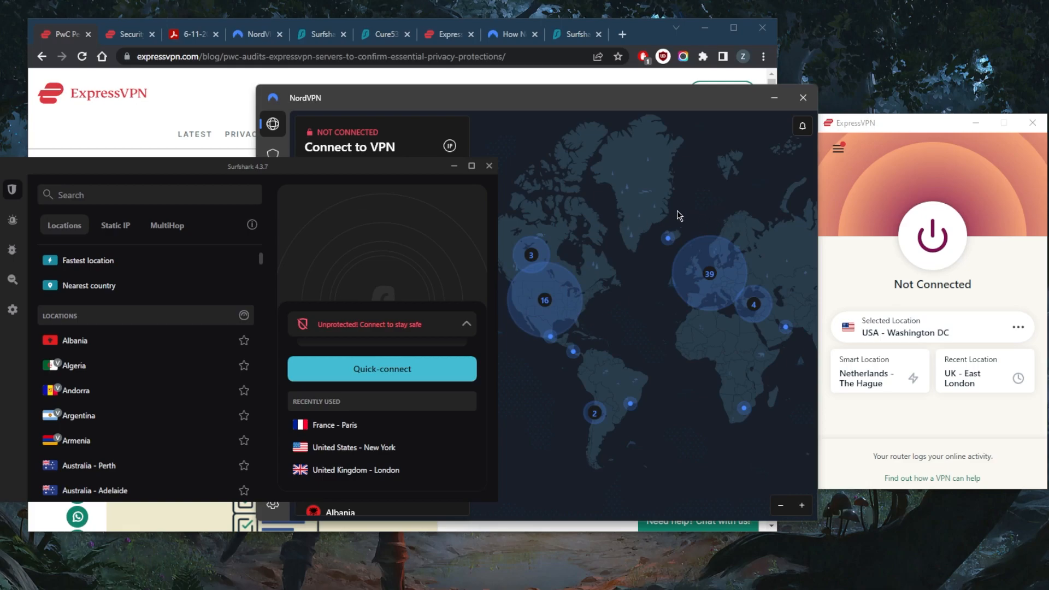
mouse_move(687, 220)
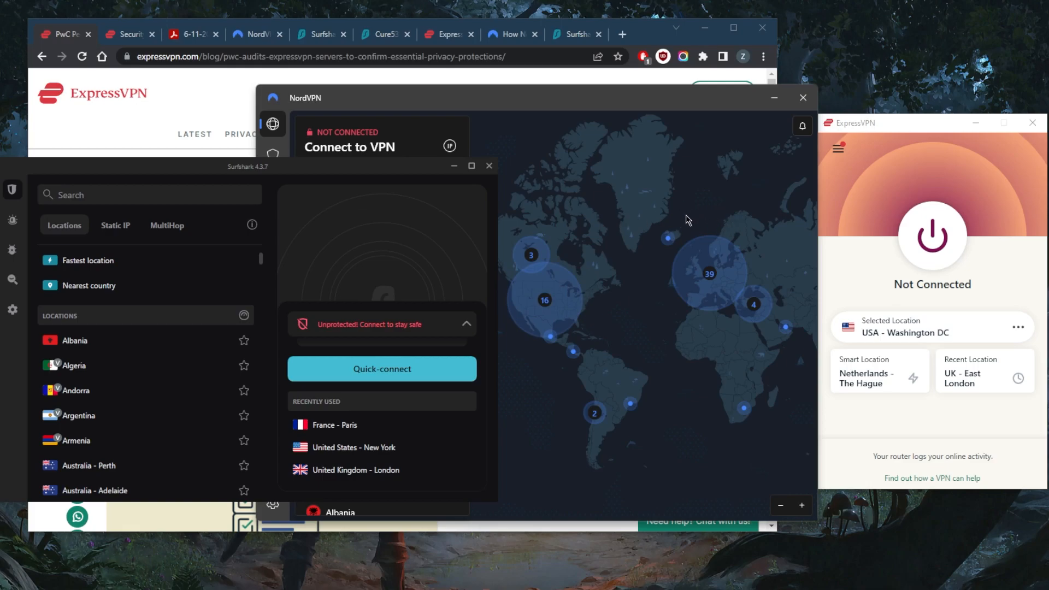
mouse_move(648, 219)
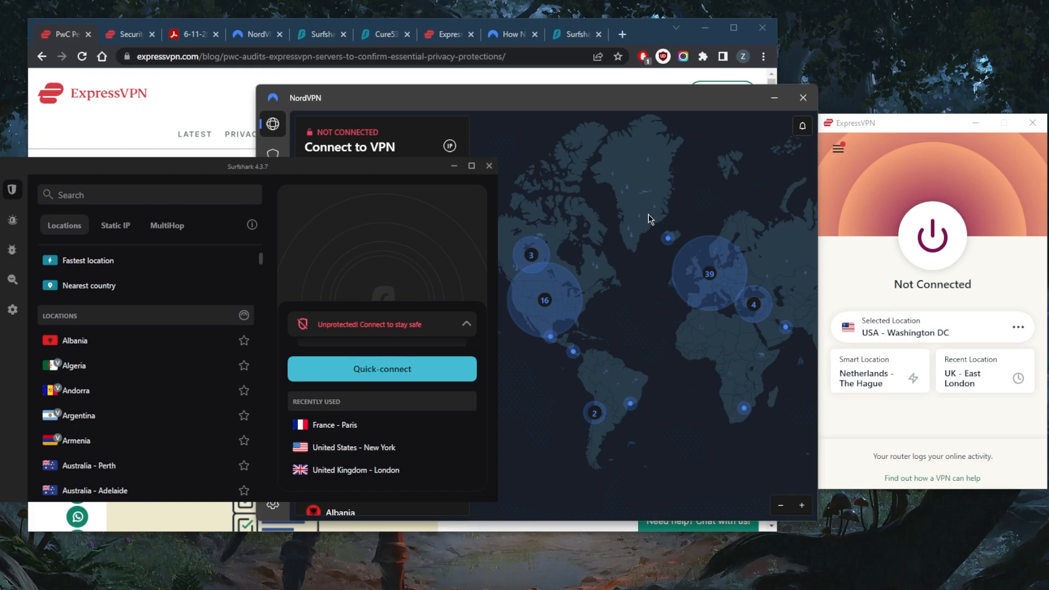
mouse_move(892, 241)
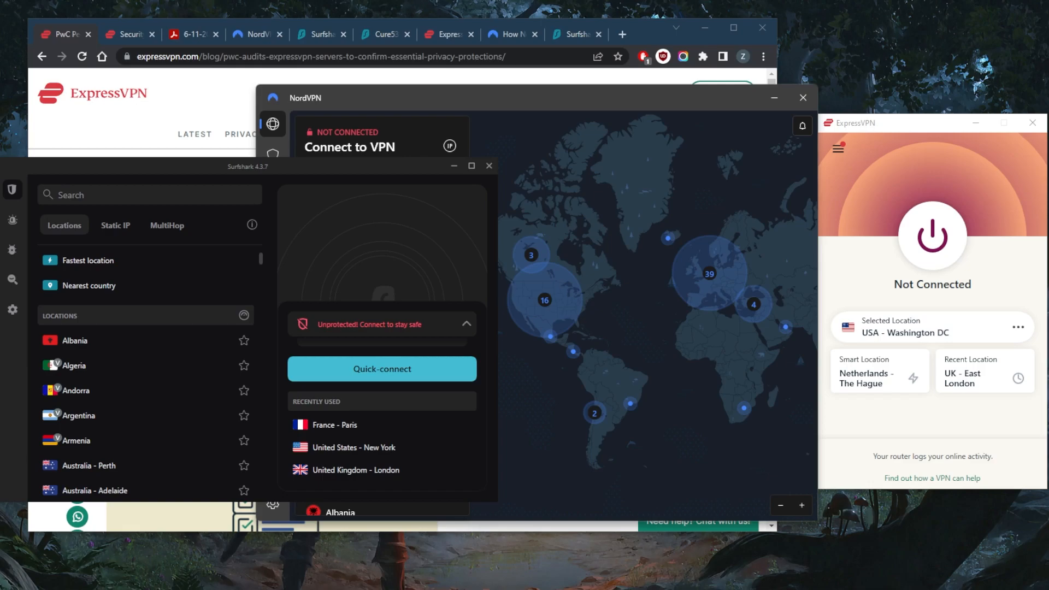
mouse_move(756, 355)
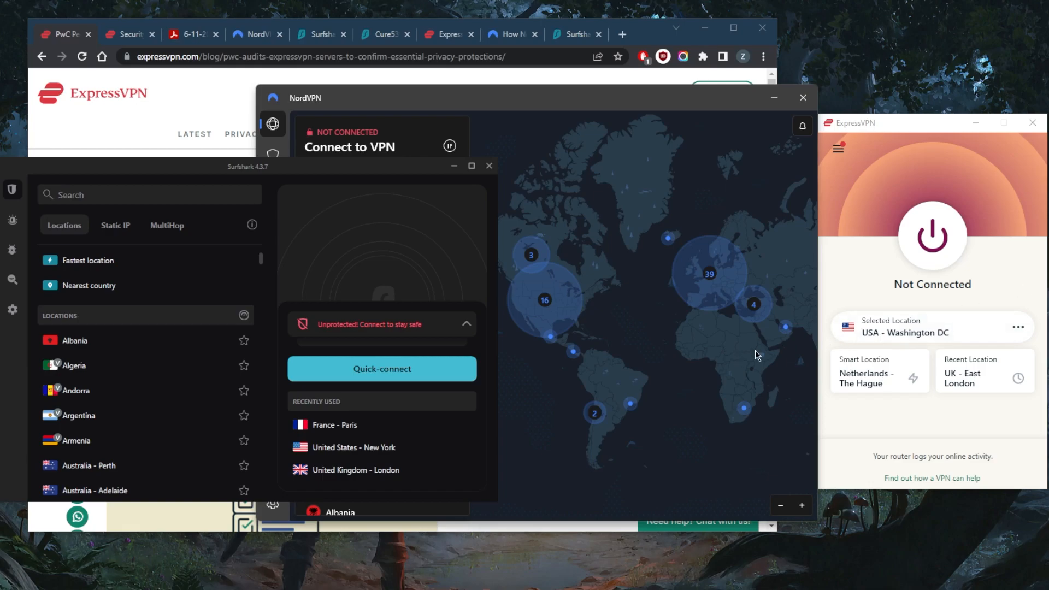
mouse_move(504, 213)
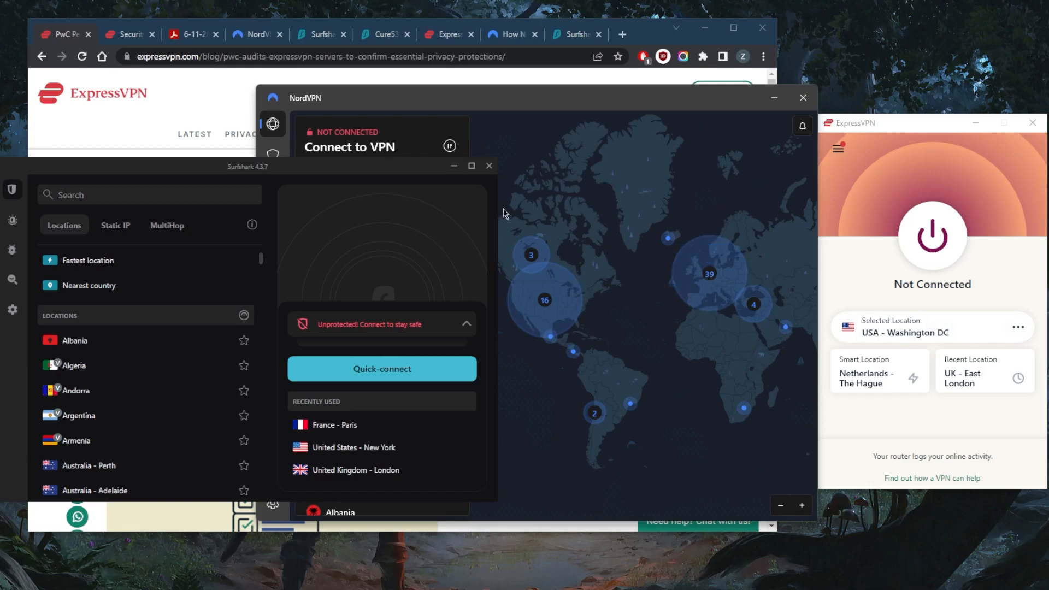
mouse_move(558, 351)
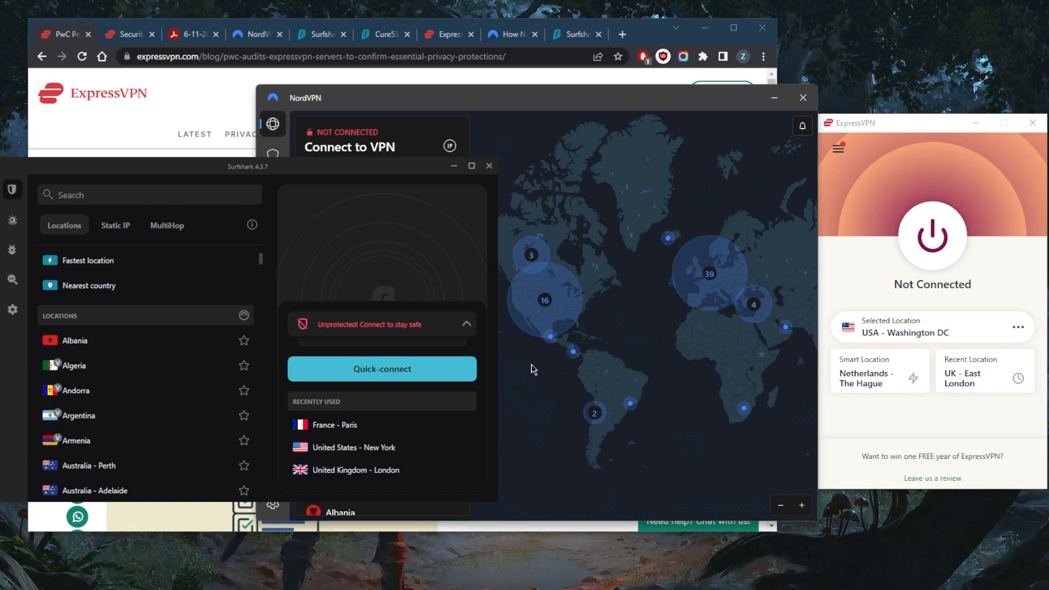
mouse_move(598, 388)
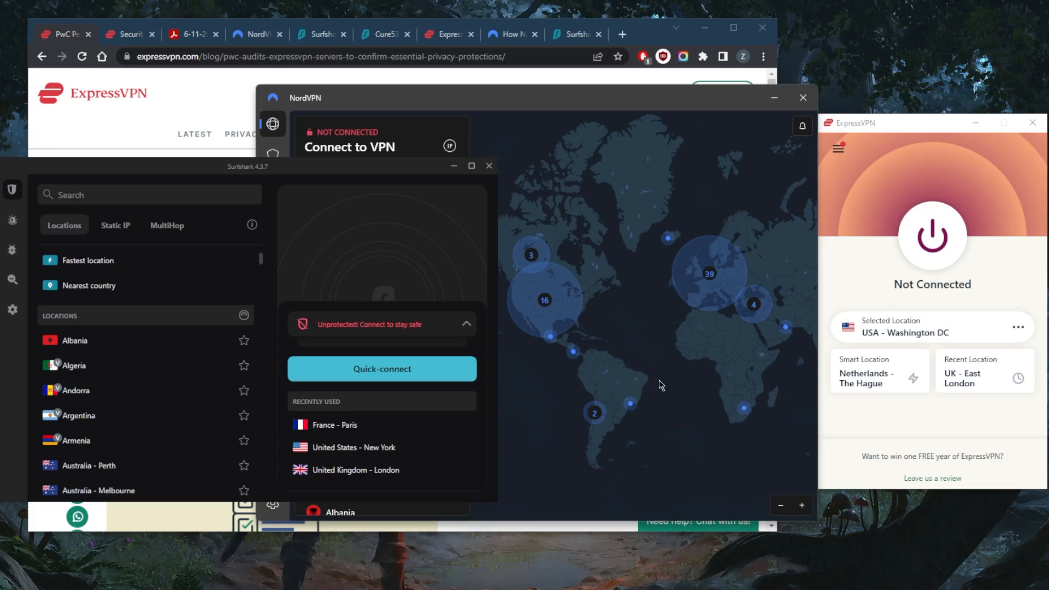
mouse_move(666, 382)
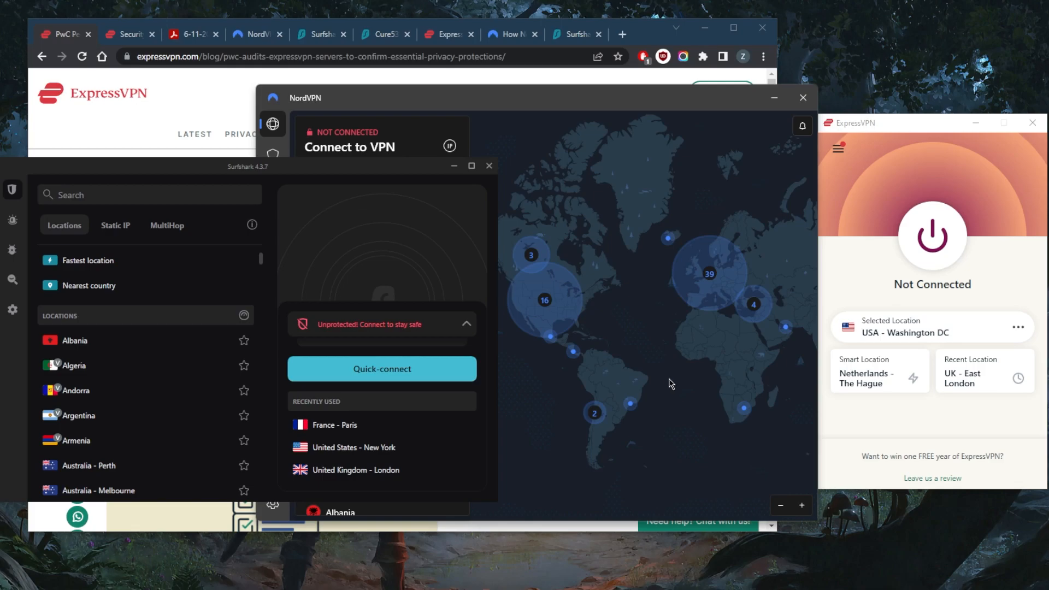
mouse_move(579, 377)
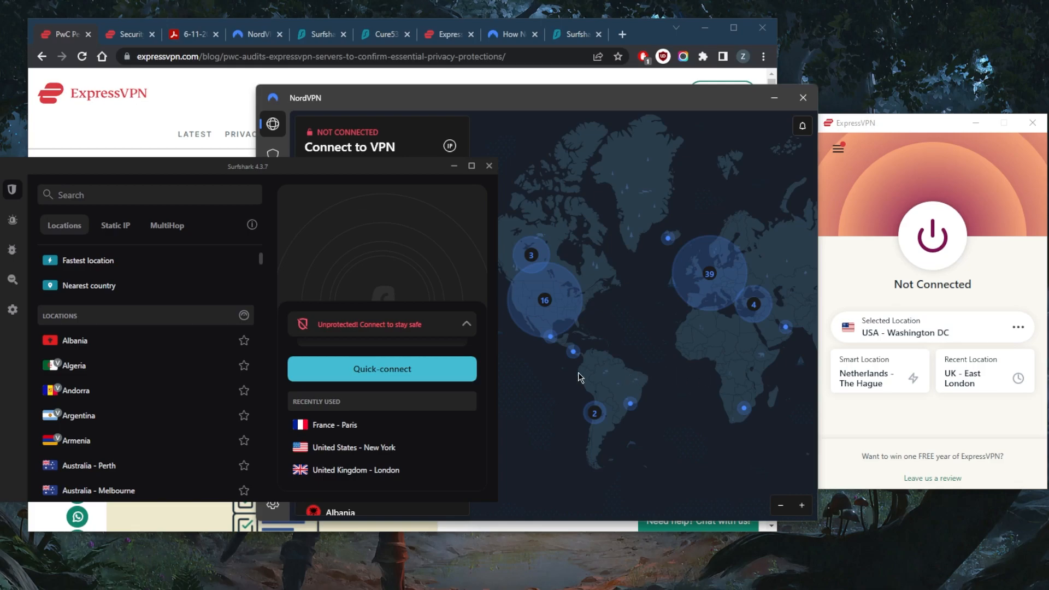
mouse_move(614, 361)
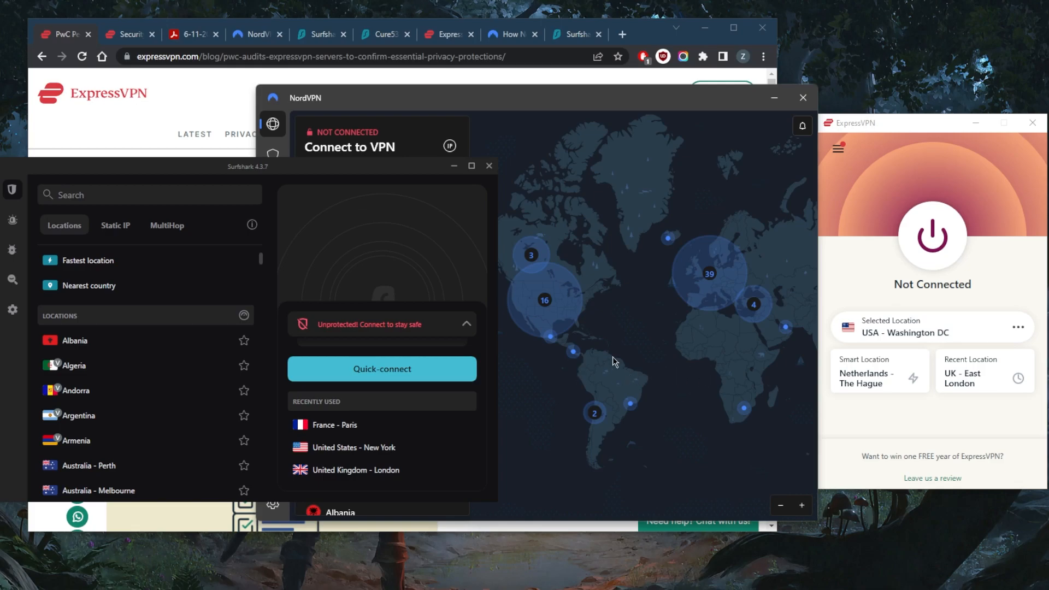
mouse_move(622, 344)
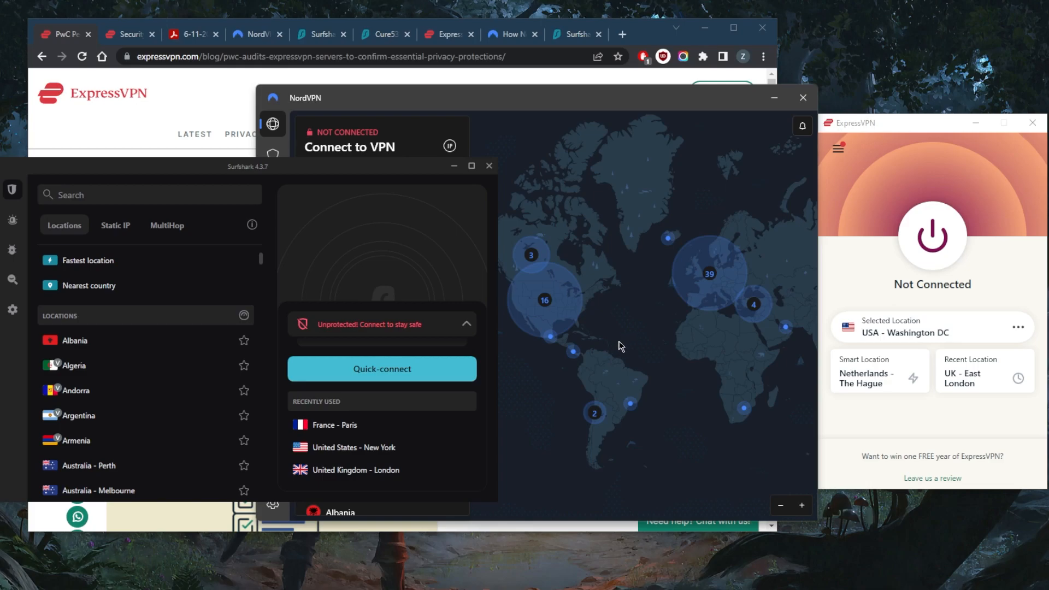
mouse_move(588, 378)
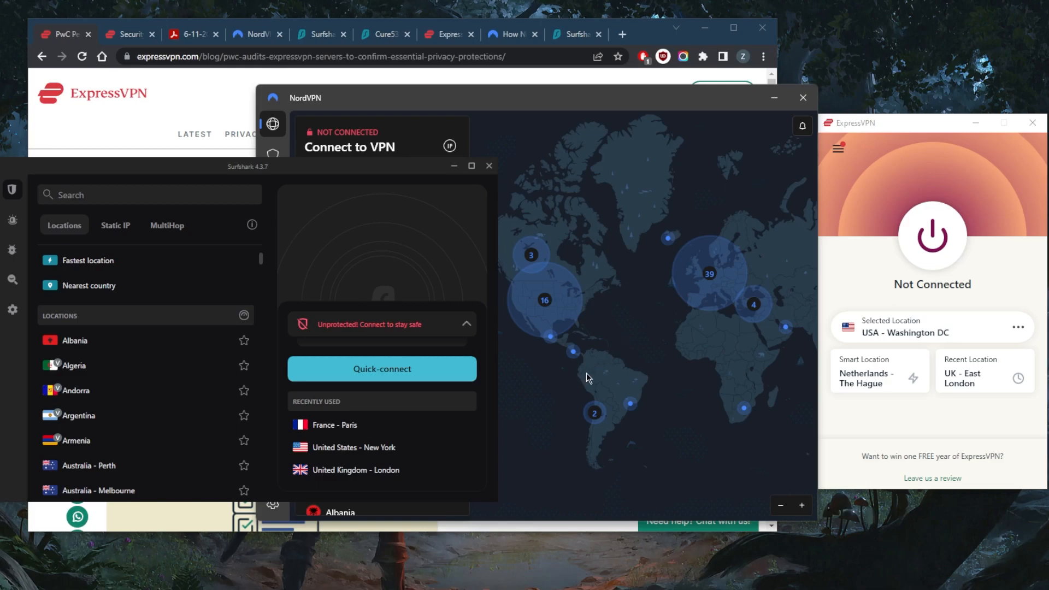
mouse_move(597, 376)
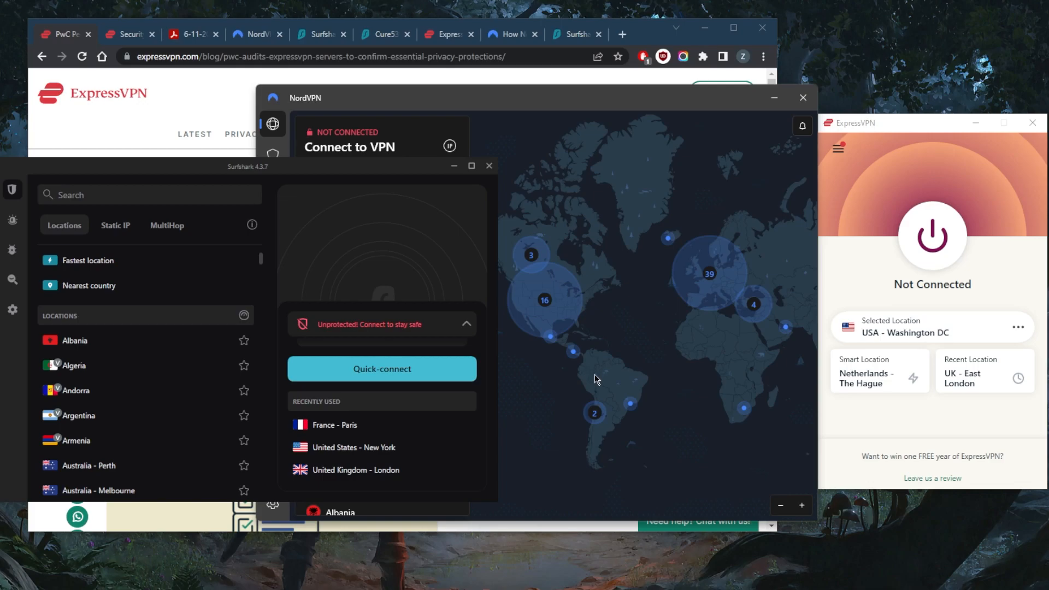
mouse_move(628, 400)
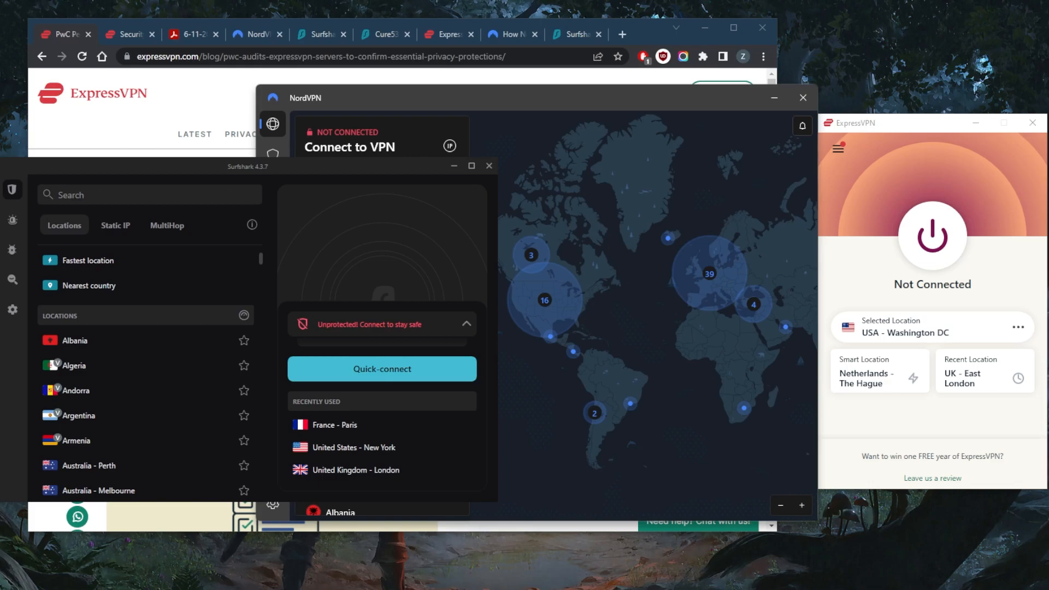
mouse_move(619, 273)
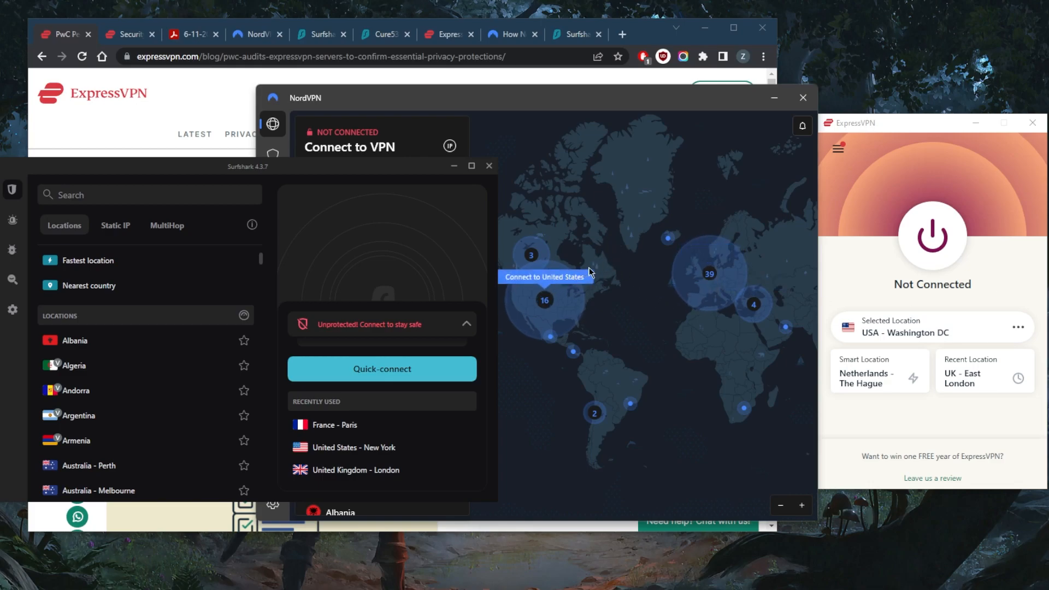
mouse_move(597, 247)
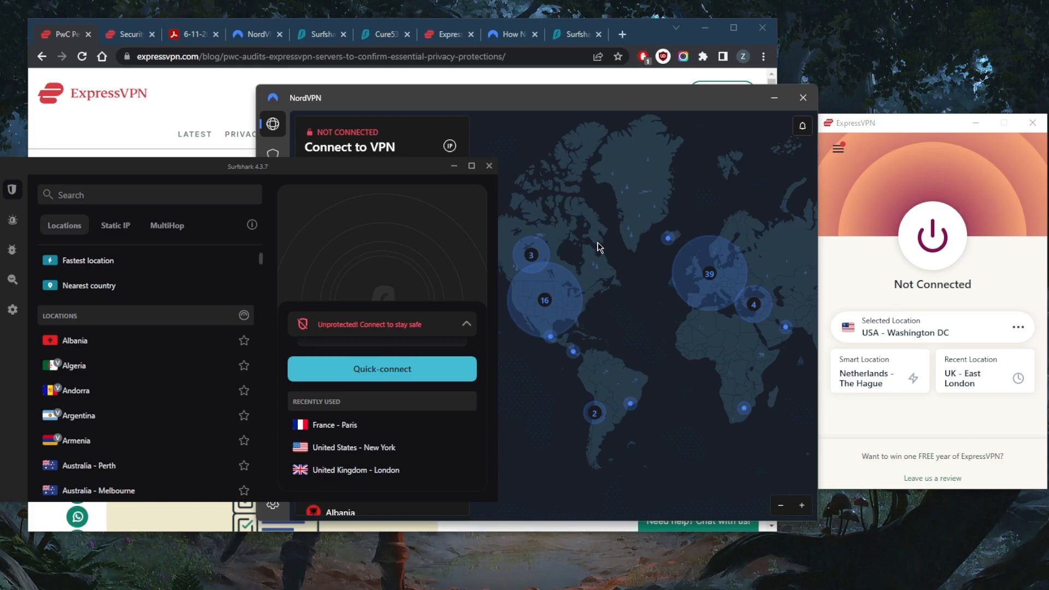
mouse_move(599, 248)
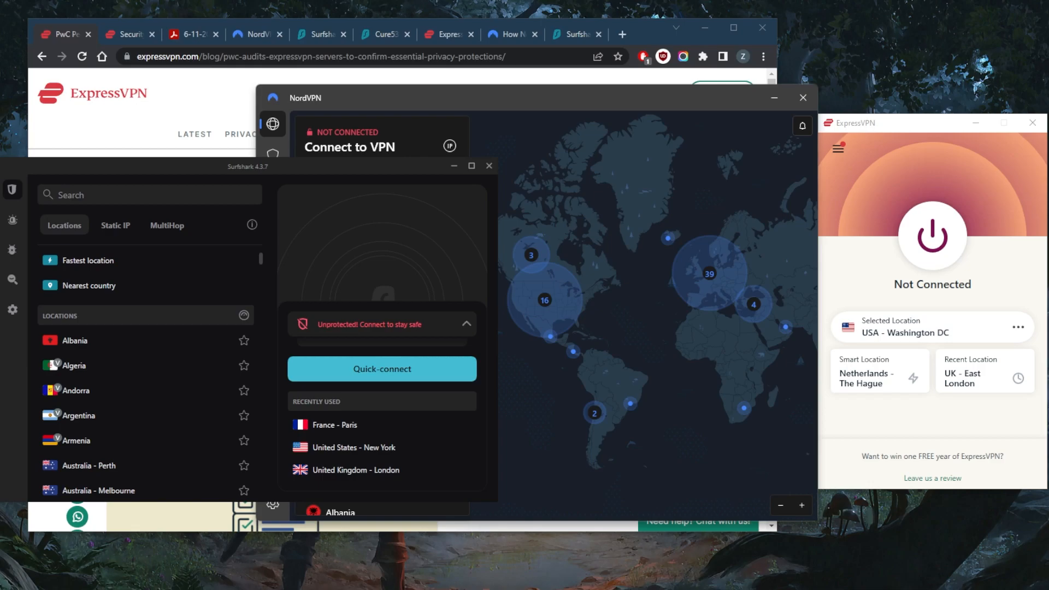
mouse_move(609, 345)
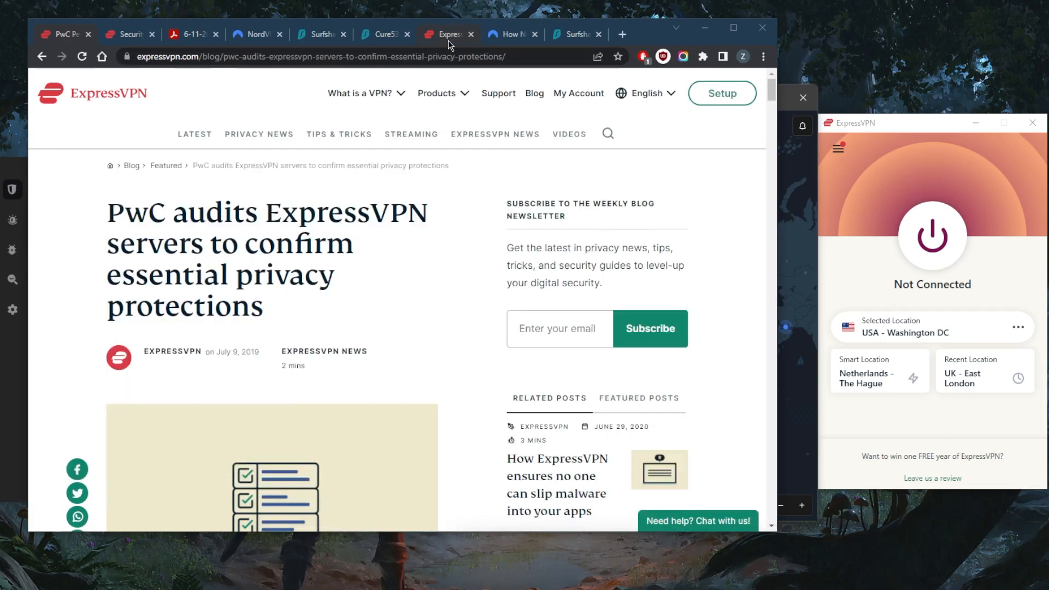
Step: Compare Surfshark's RAM-only servers article with ExpressVPN's TrustedServer page, then land on NordVPN's no-logs audit article
click(572, 34)
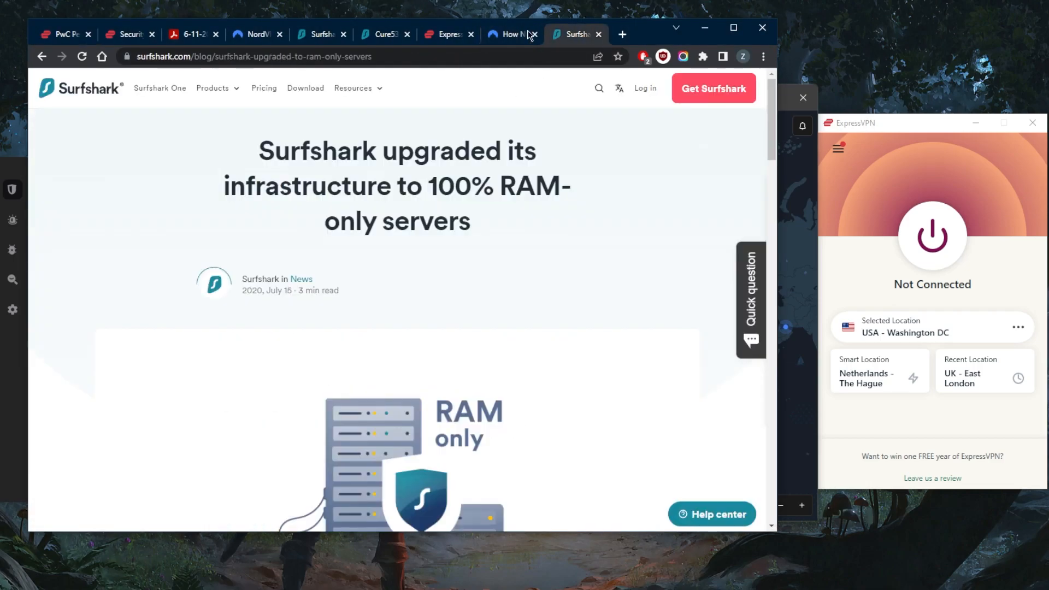
click(445, 34)
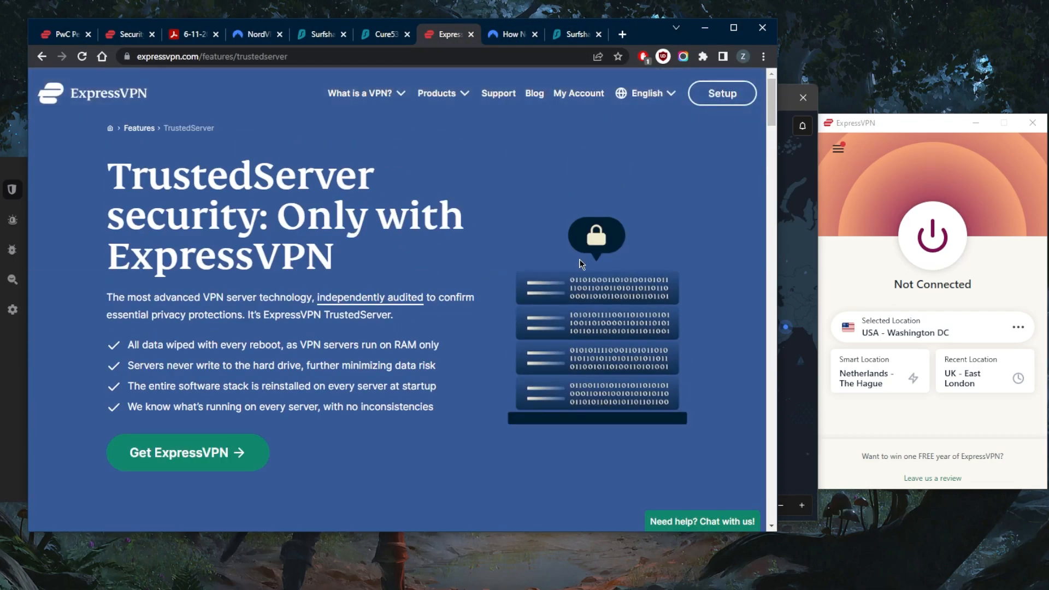
mouse_move(502, 305)
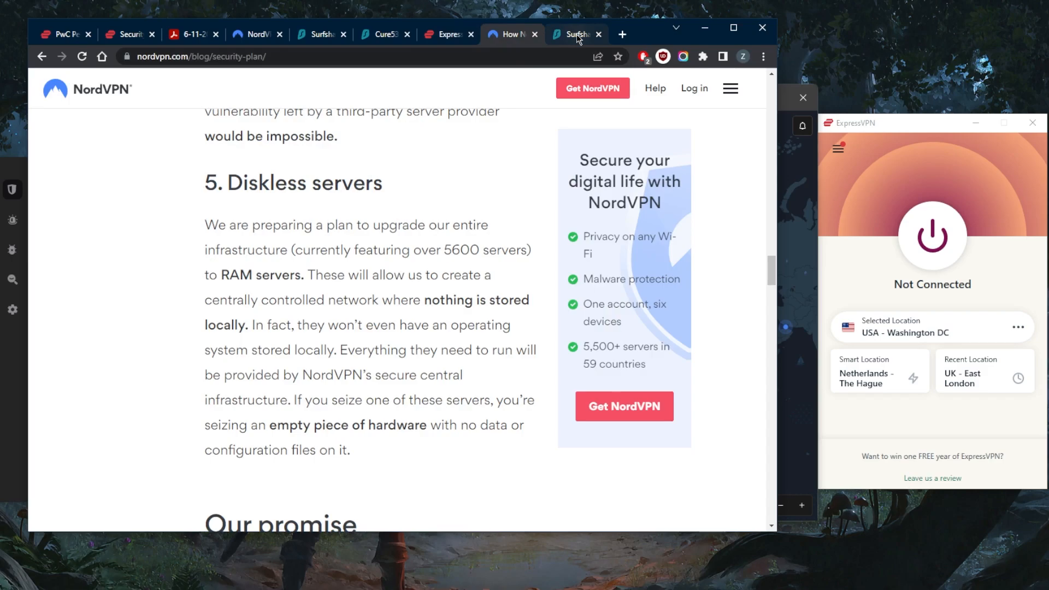
click(574, 34)
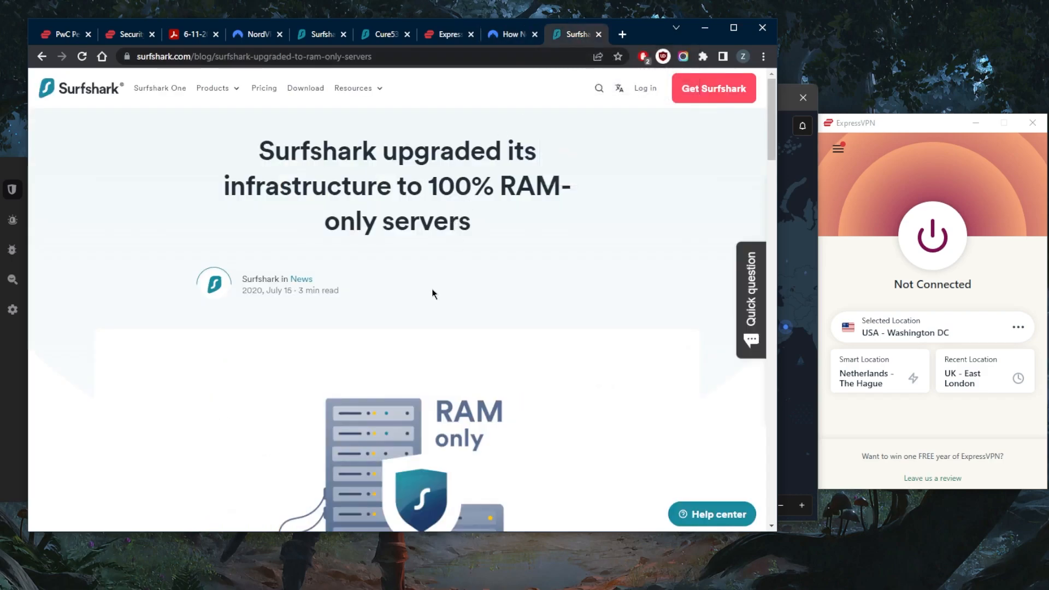
scroll(down, 3)
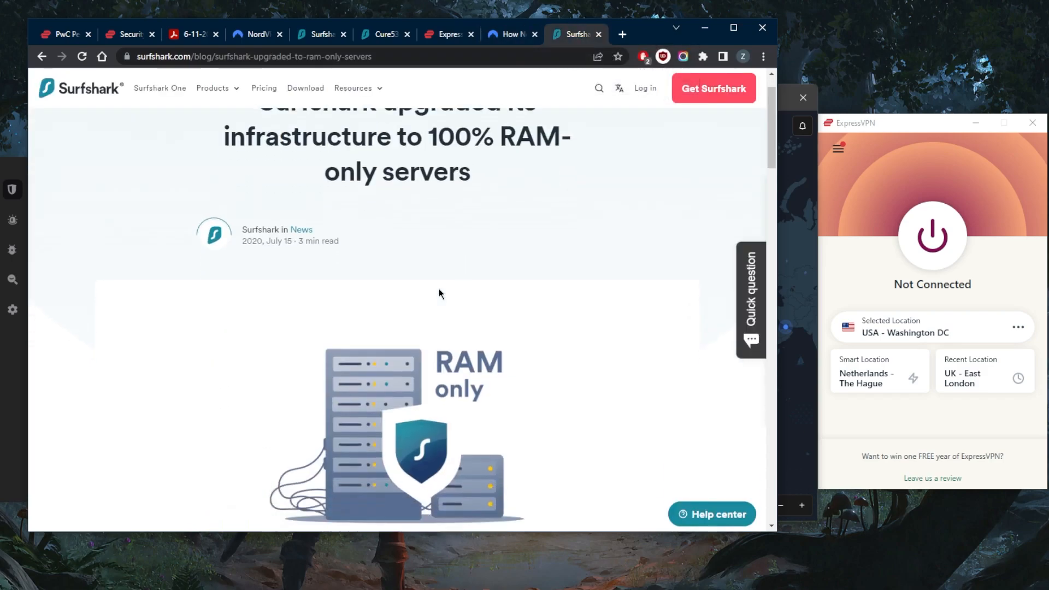
click(445, 34)
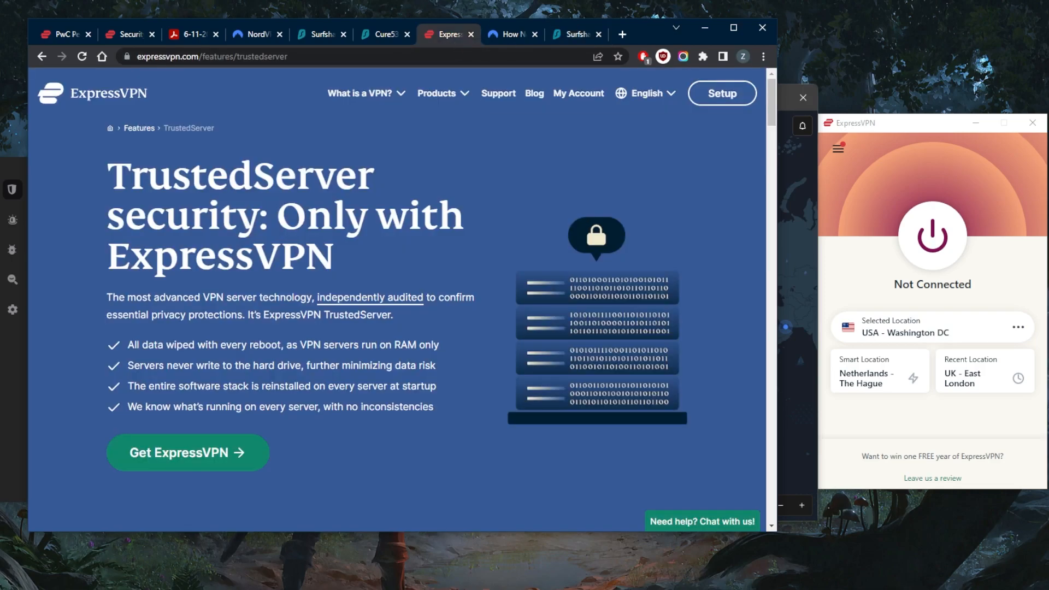
mouse_move(380, 123)
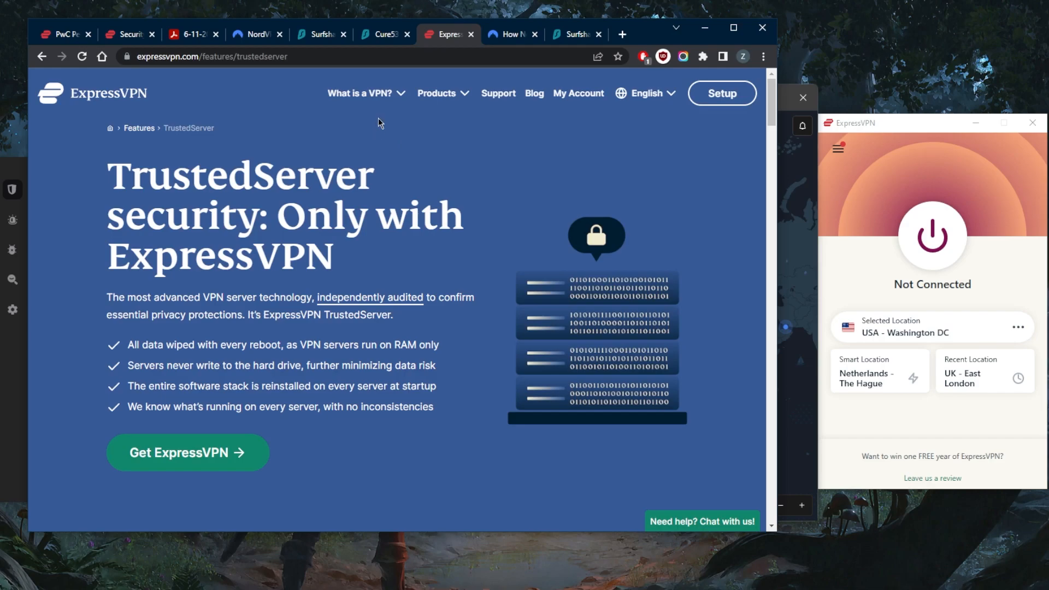
mouse_move(297, 260)
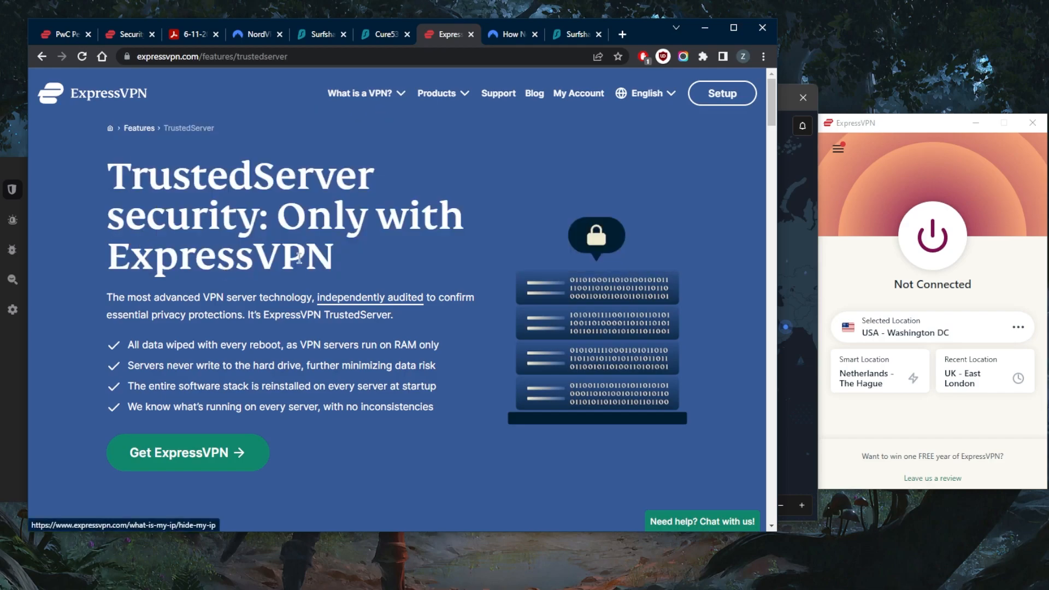
mouse_move(368, 215)
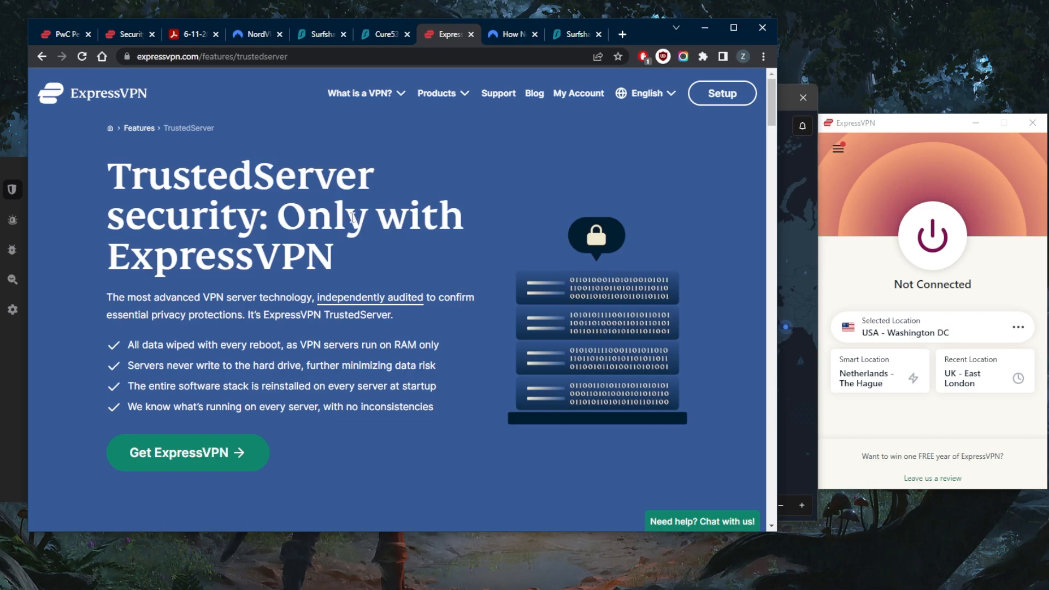
click(321, 33)
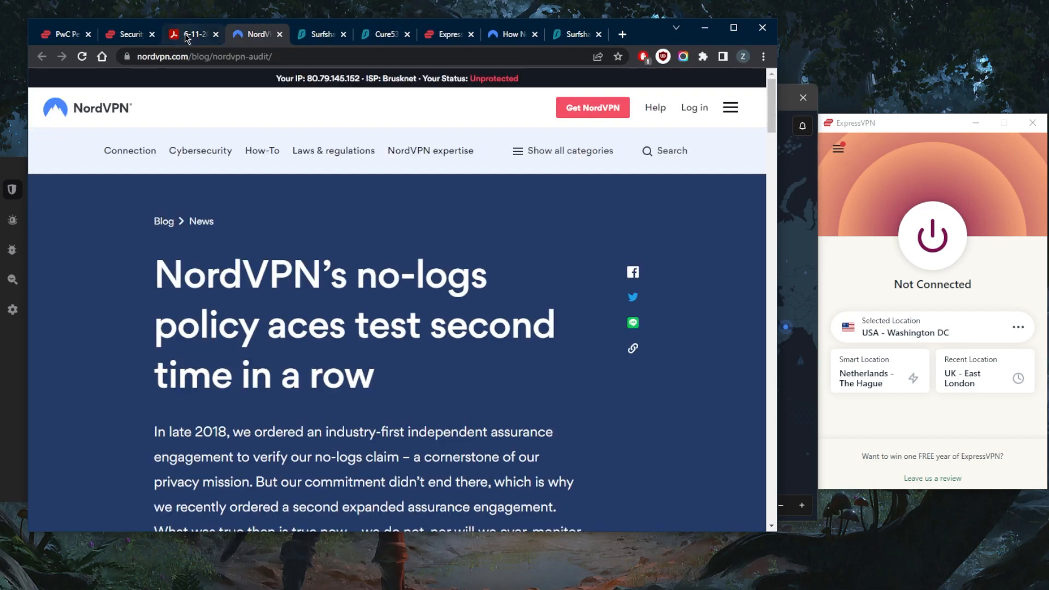
click(60, 34)
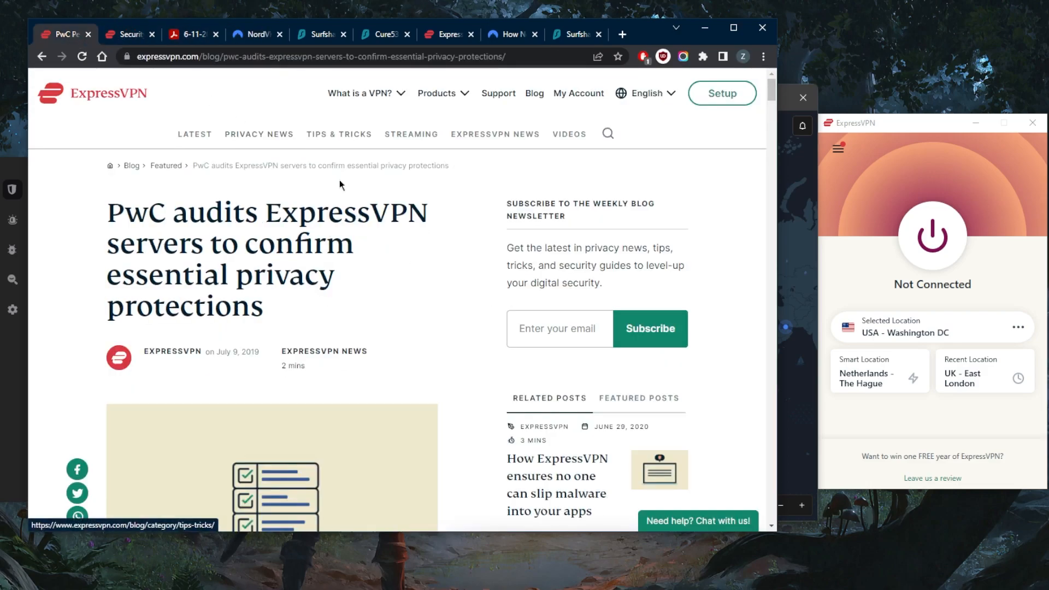
scroll(down, 3)
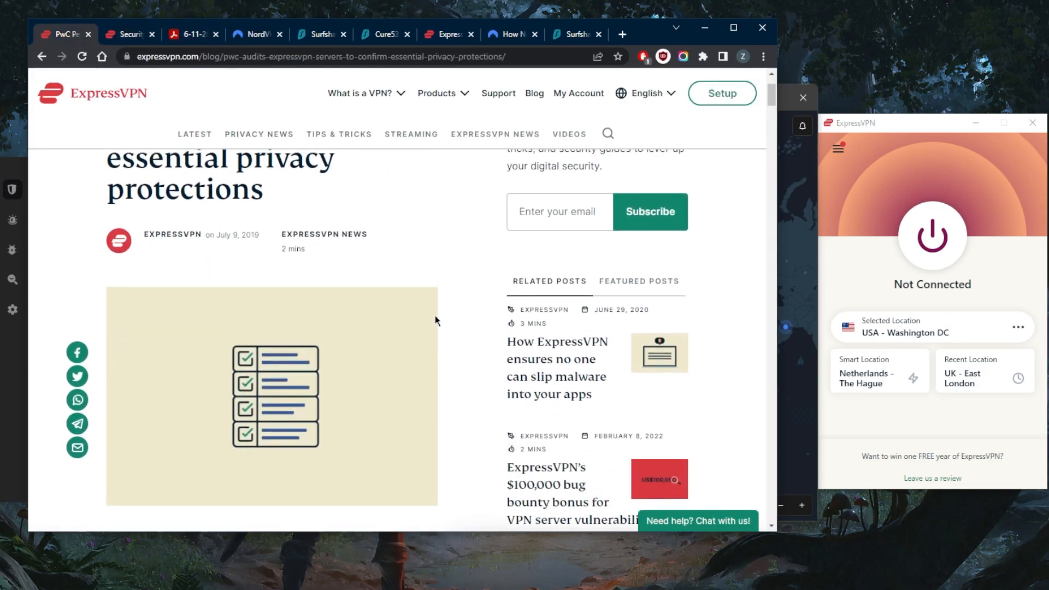
scroll(down, 3)
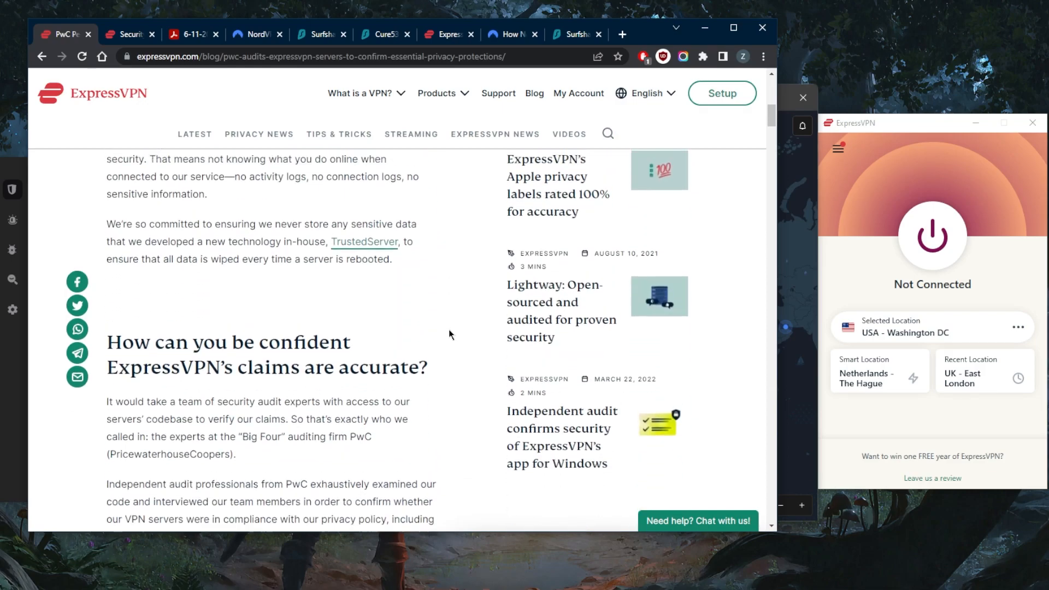
scroll(up, 3)
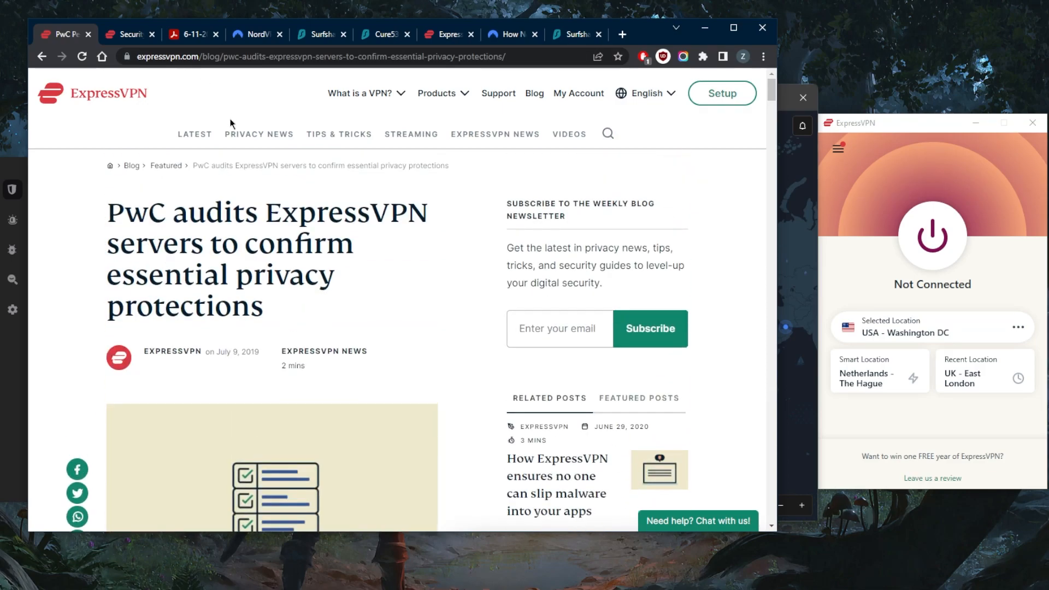
Step: Bring up the NordVPN application security audit PDF in the Adobe Acrobat tab
click(190, 34)
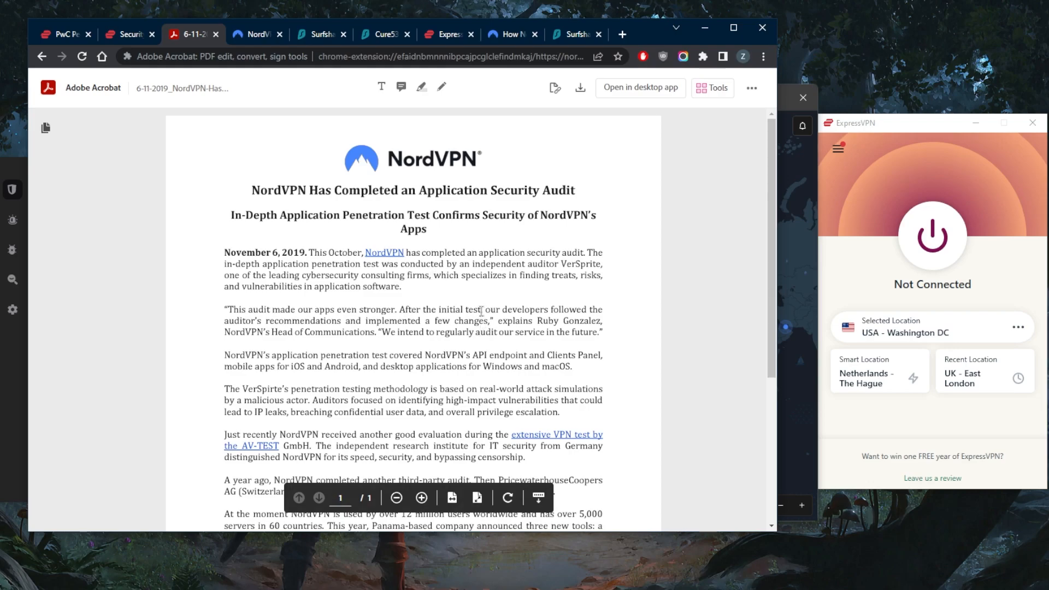
mouse_move(463, 294)
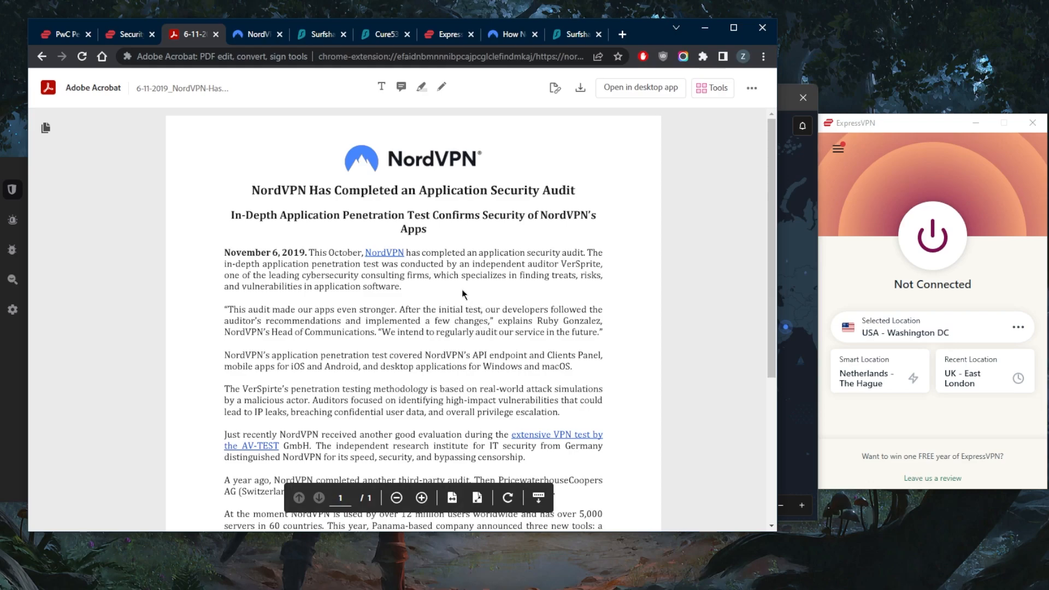
mouse_move(428, 294)
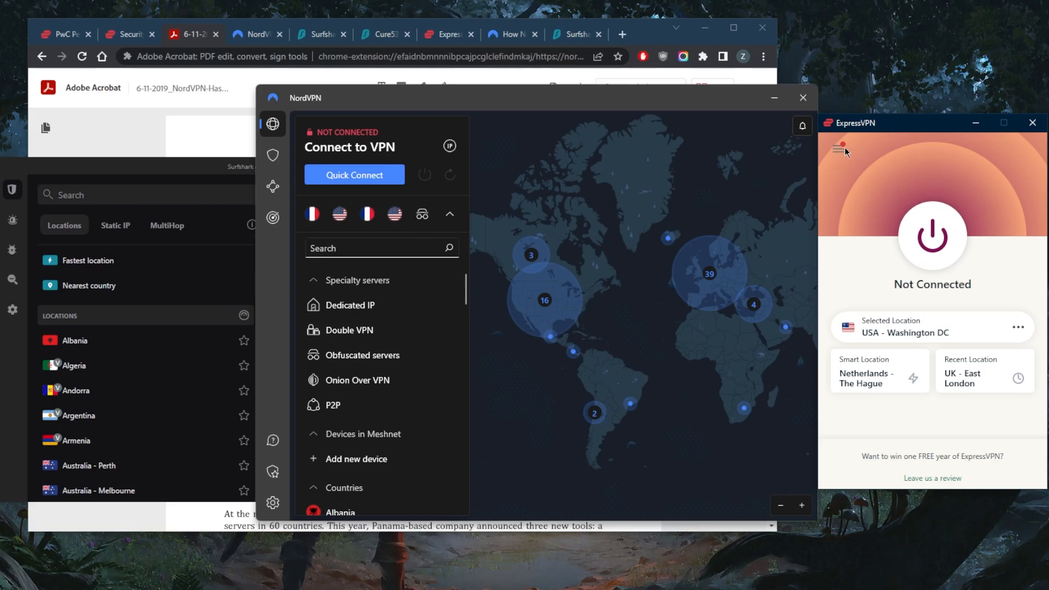
Step: Review ExpressVPN's protocol settings, leaving Lightway - UDP, and reopen Options from the main menu
click(838, 147)
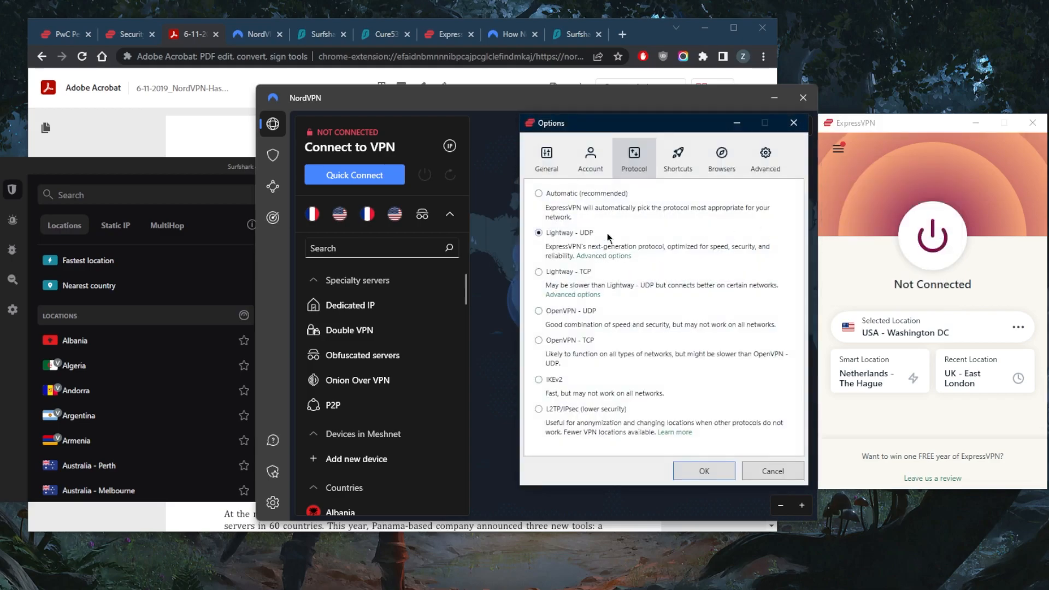
mouse_move(561, 380)
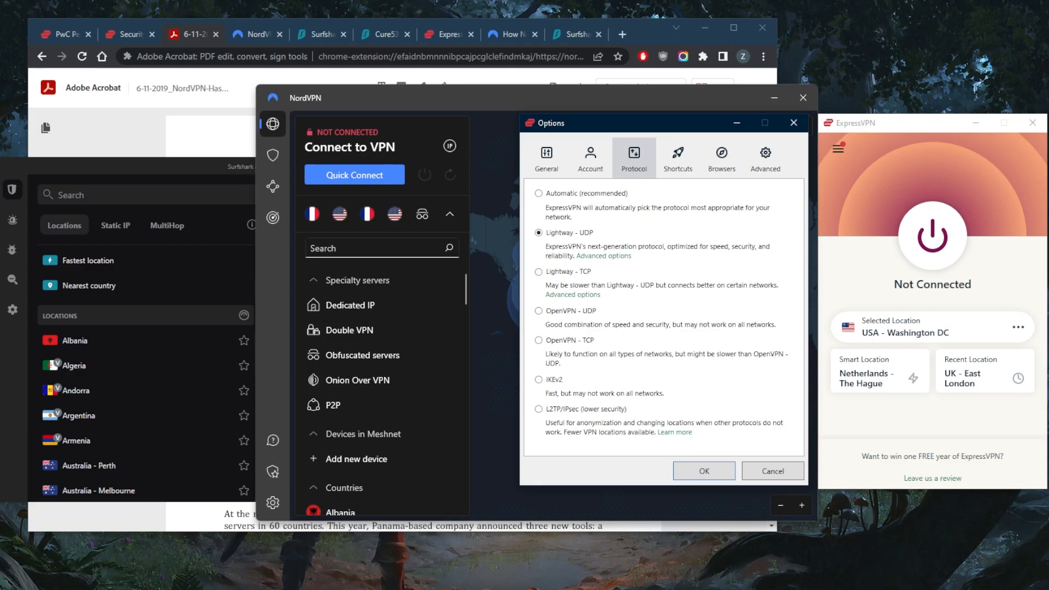
click(794, 122)
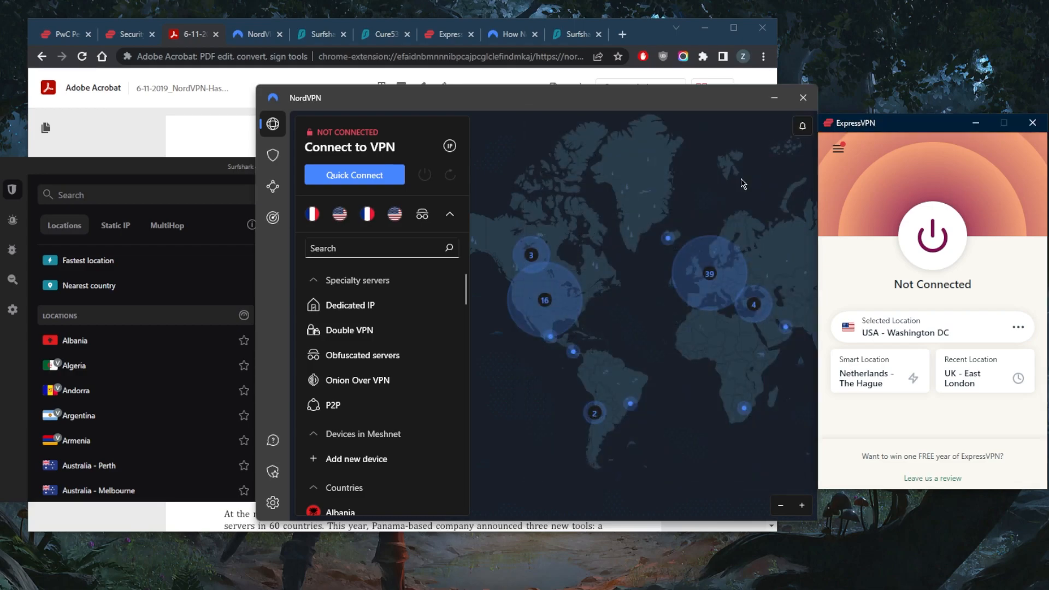
mouse_move(723, 242)
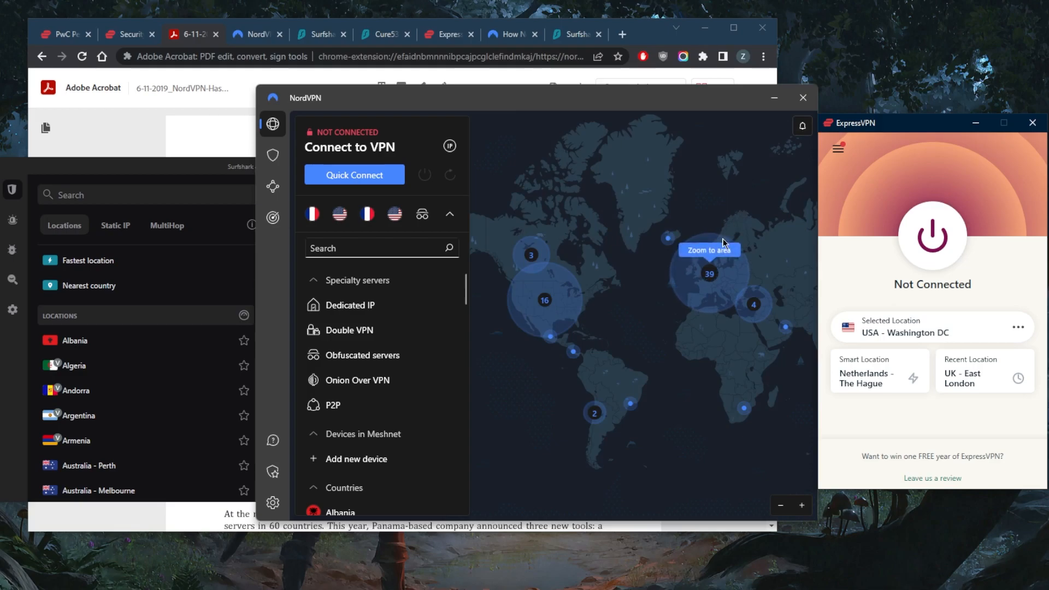
mouse_move(742, 251)
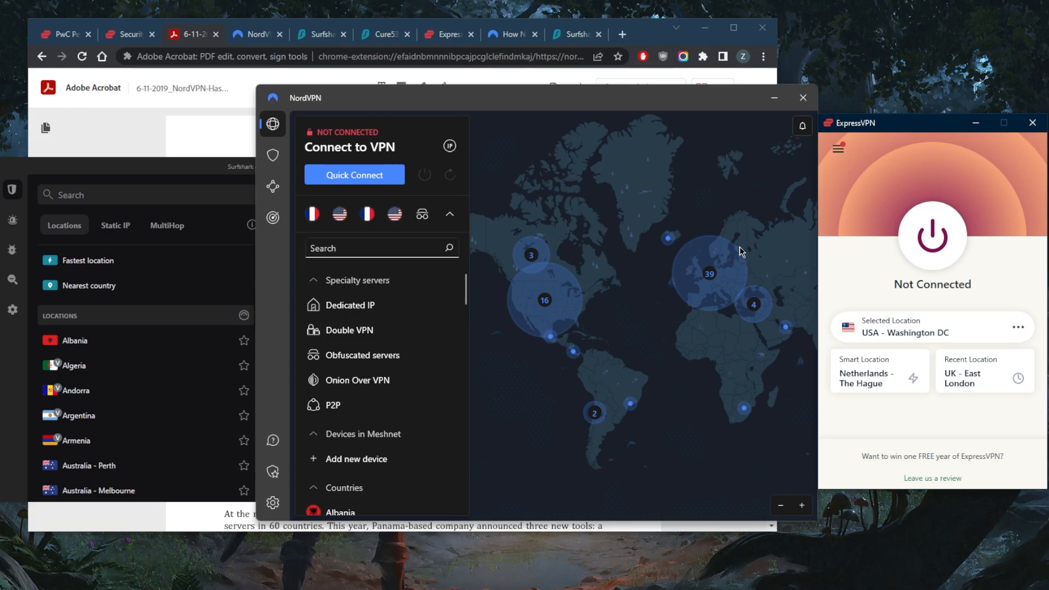
mouse_move(769, 257)
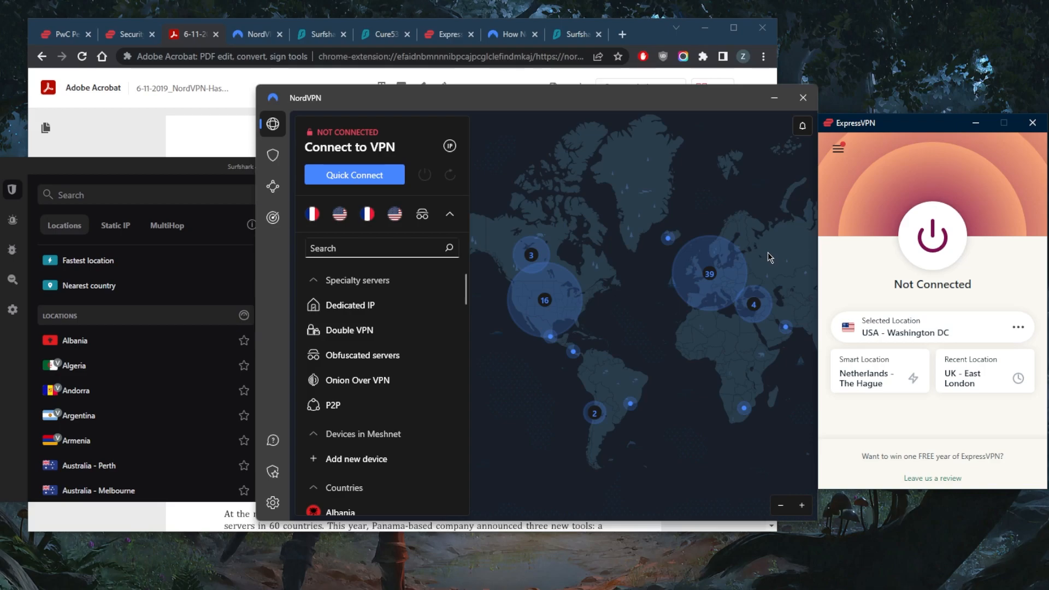
mouse_move(778, 260)
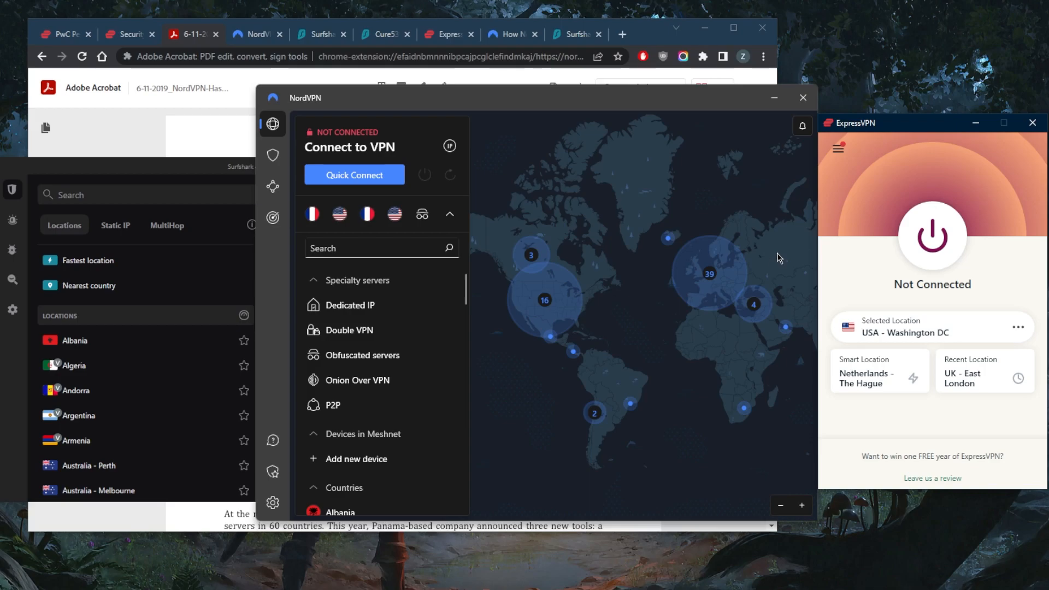
mouse_move(864, 198)
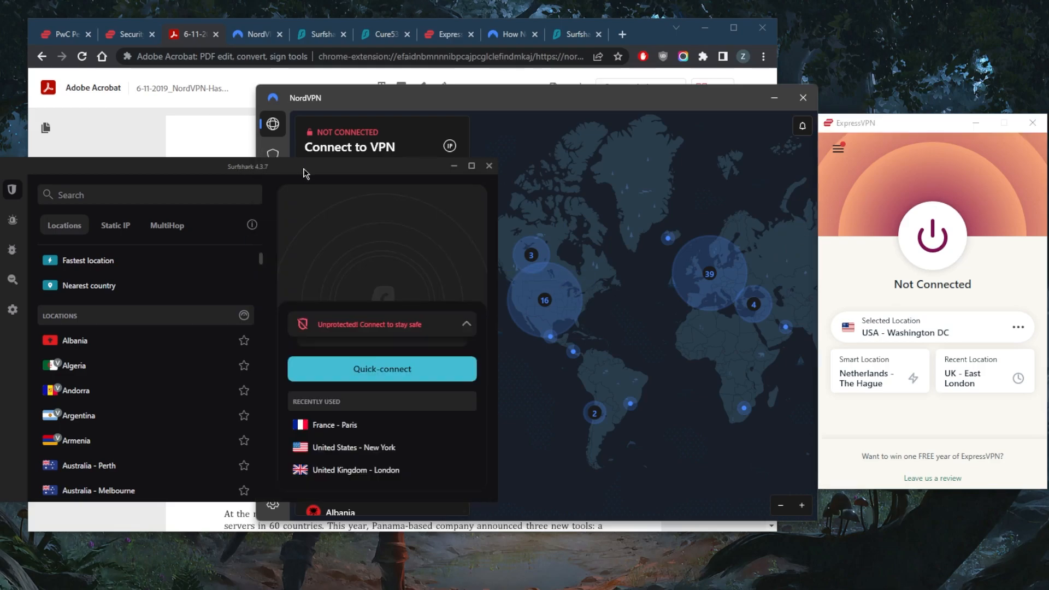
click(839, 147)
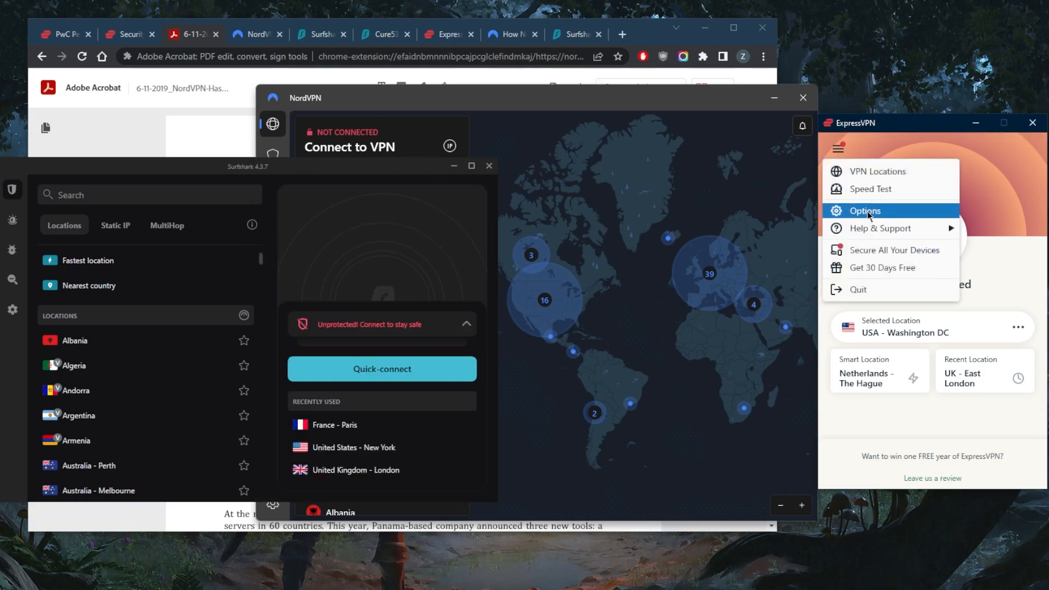
click(864, 211)
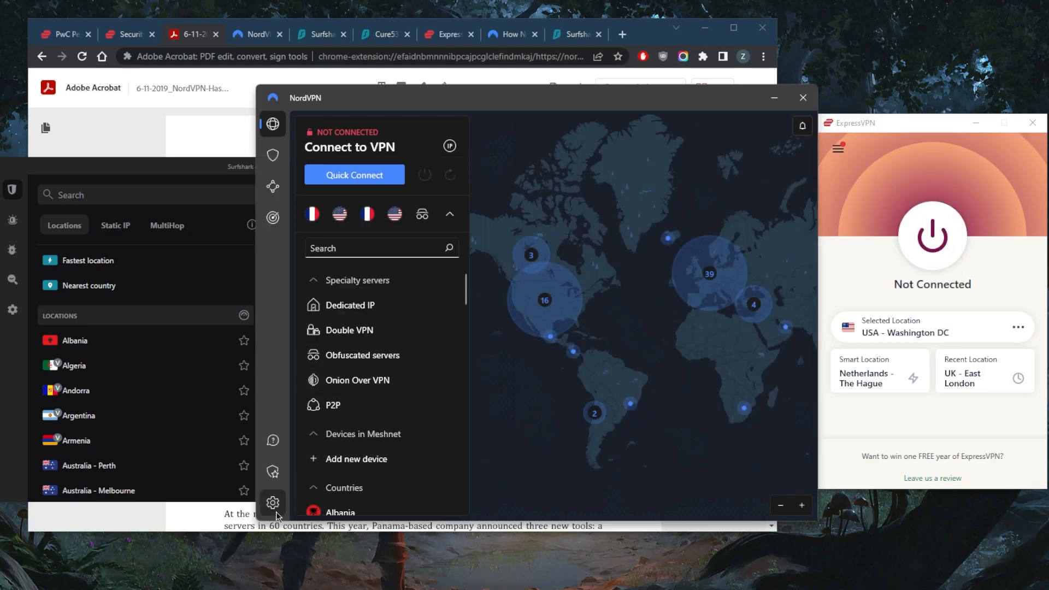
Step: Check NordVPN's connection settings and protocol list, keeping NordLynx, then return to the server map
click(272, 502)
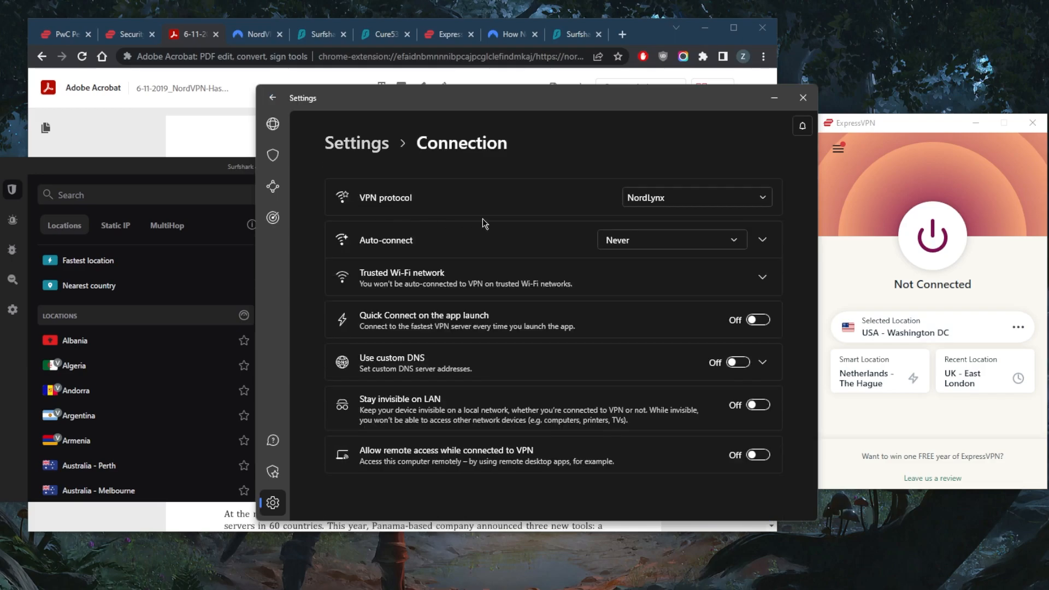
click(695, 197)
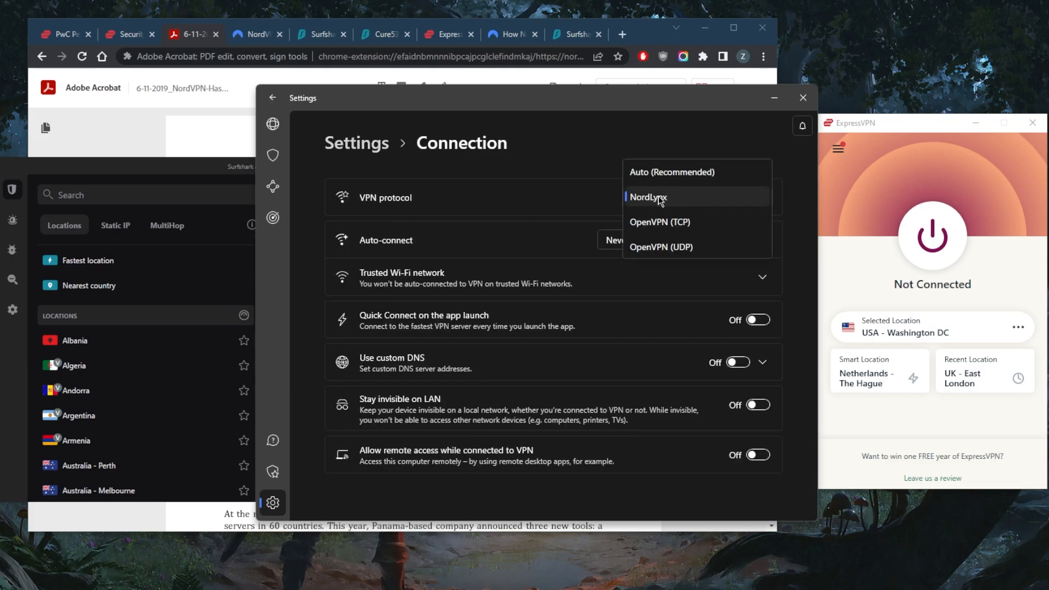
mouse_move(672, 211)
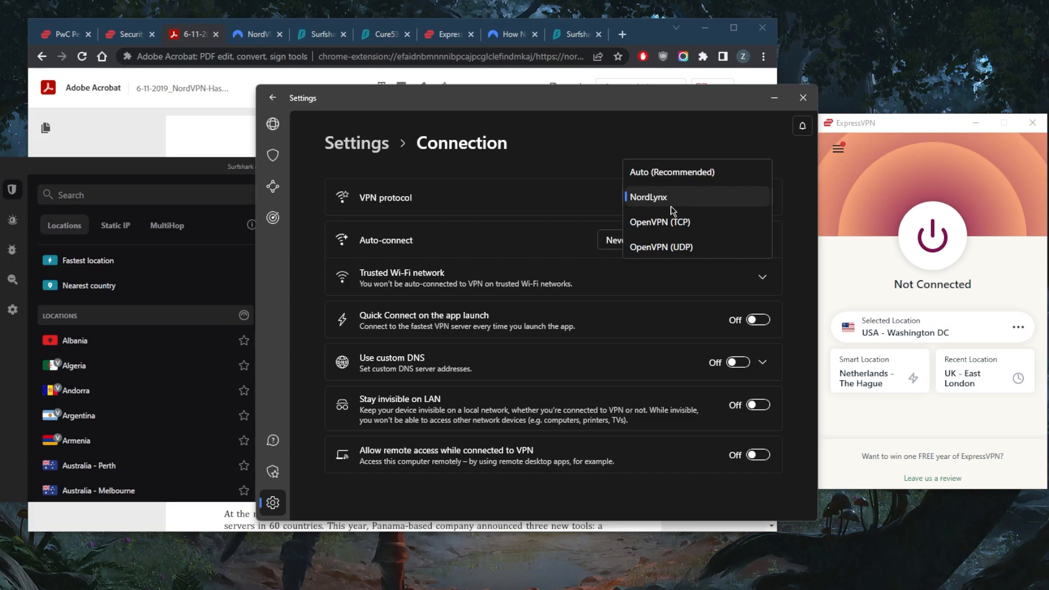
mouse_move(636, 232)
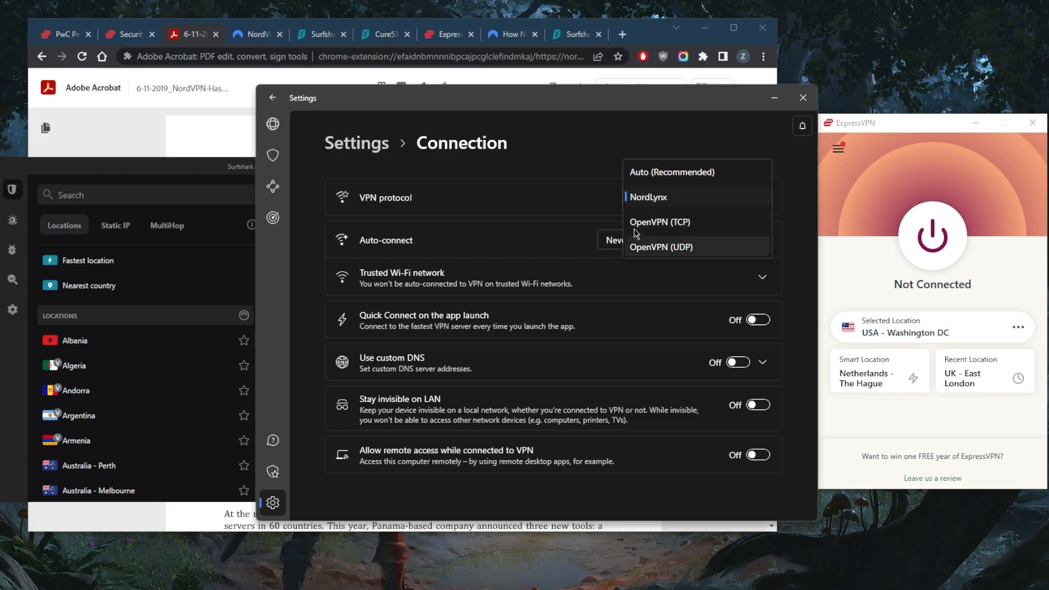
click(273, 97)
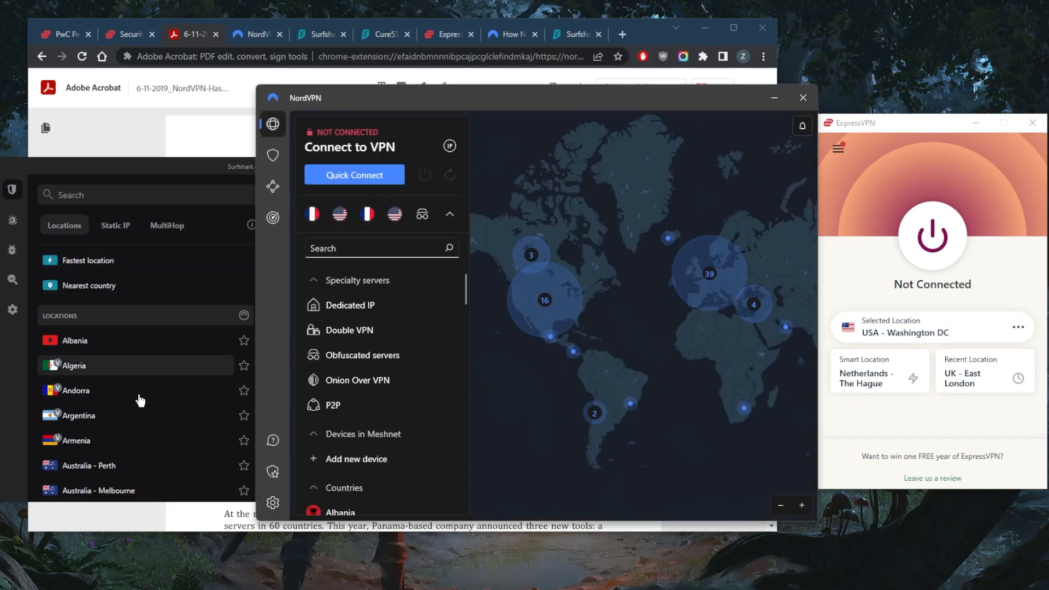
mouse_move(22, 318)
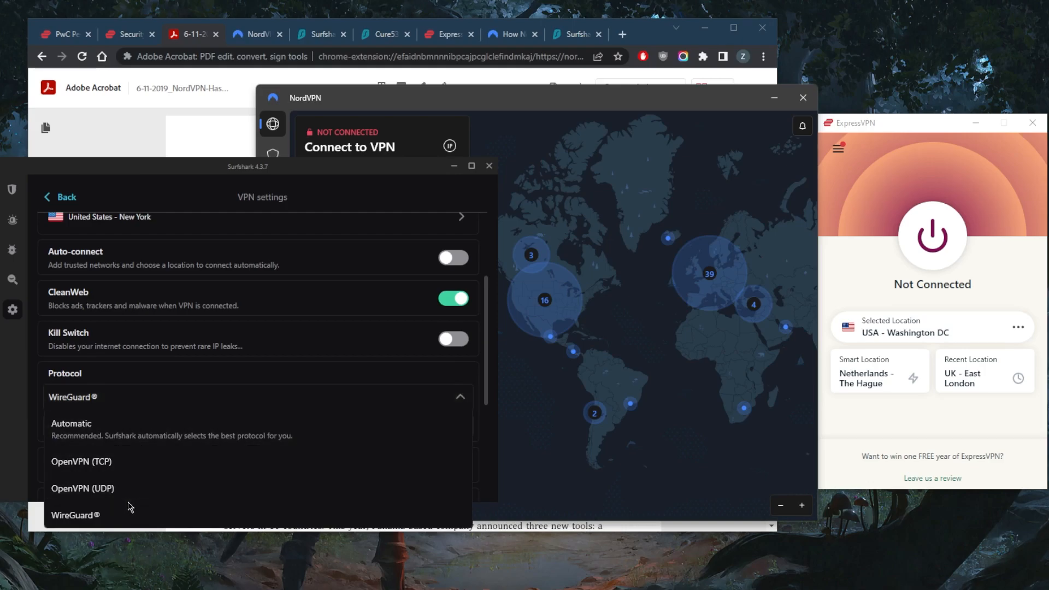
mouse_move(234, 231)
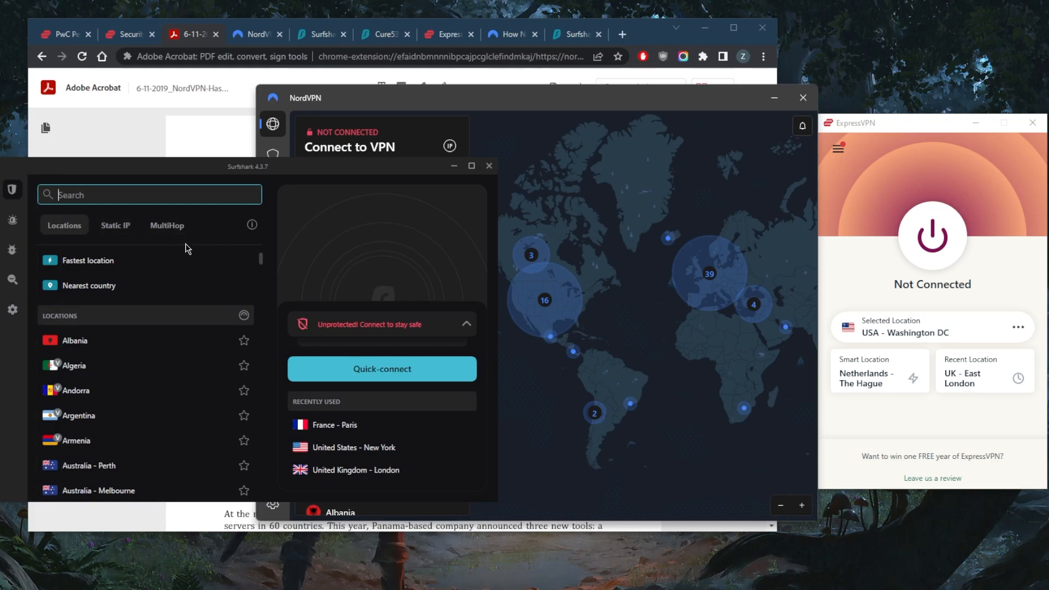
mouse_move(428, 356)
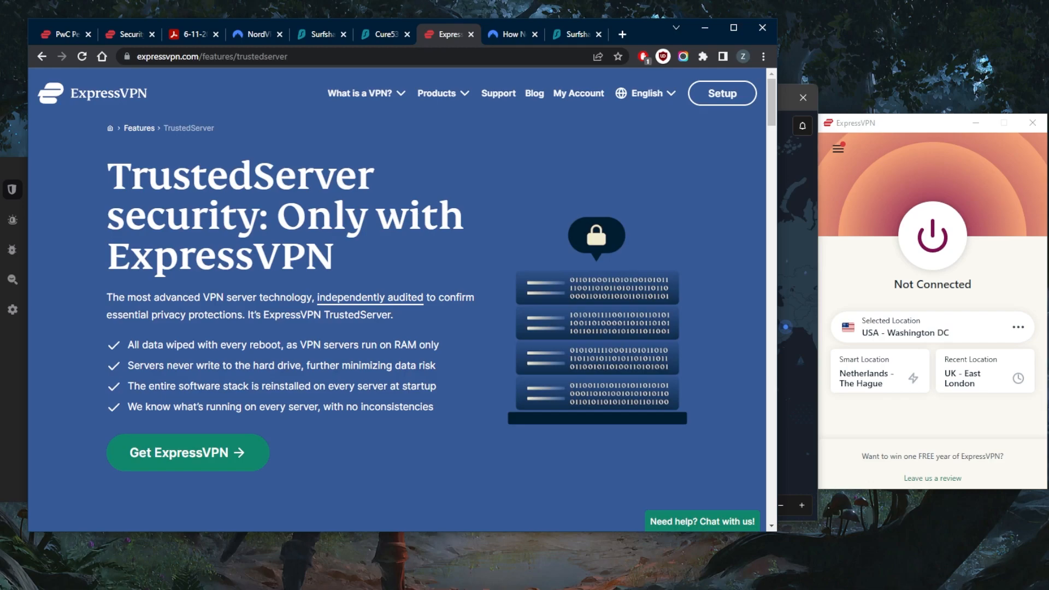
mouse_move(849, 418)
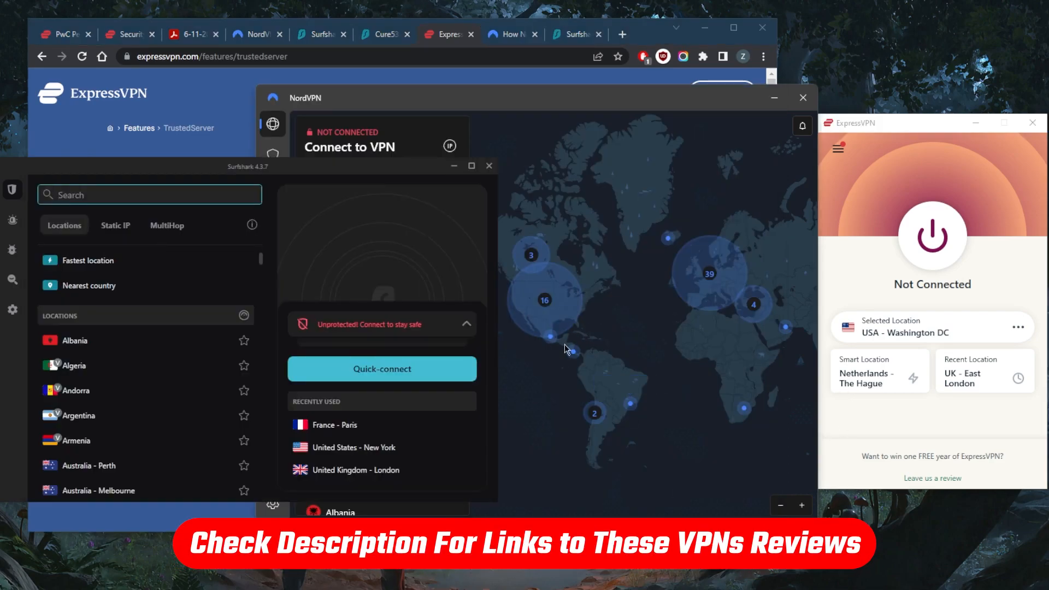
mouse_move(572, 348)
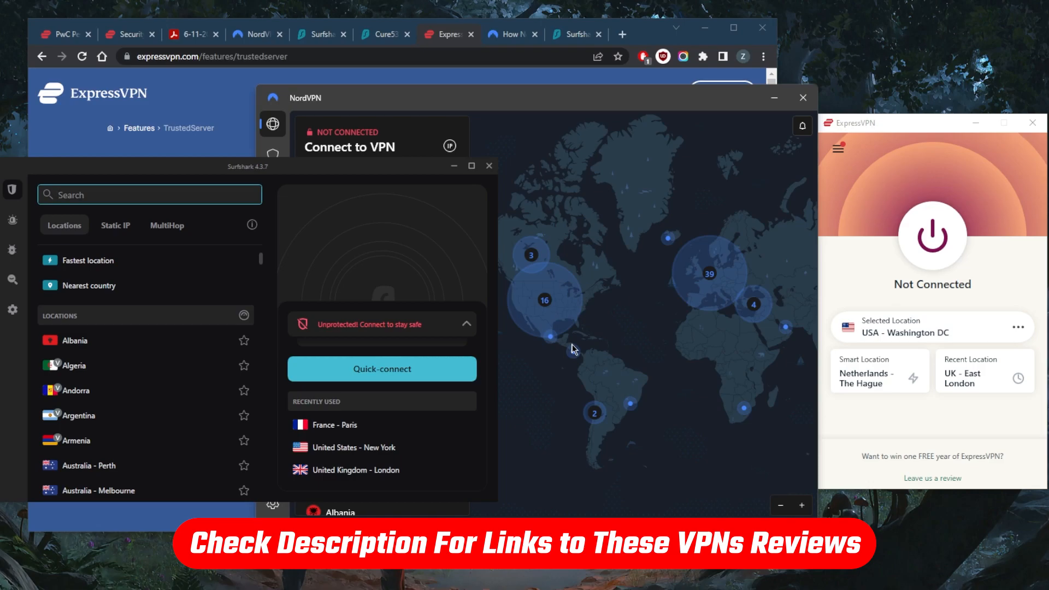
mouse_move(544, 299)
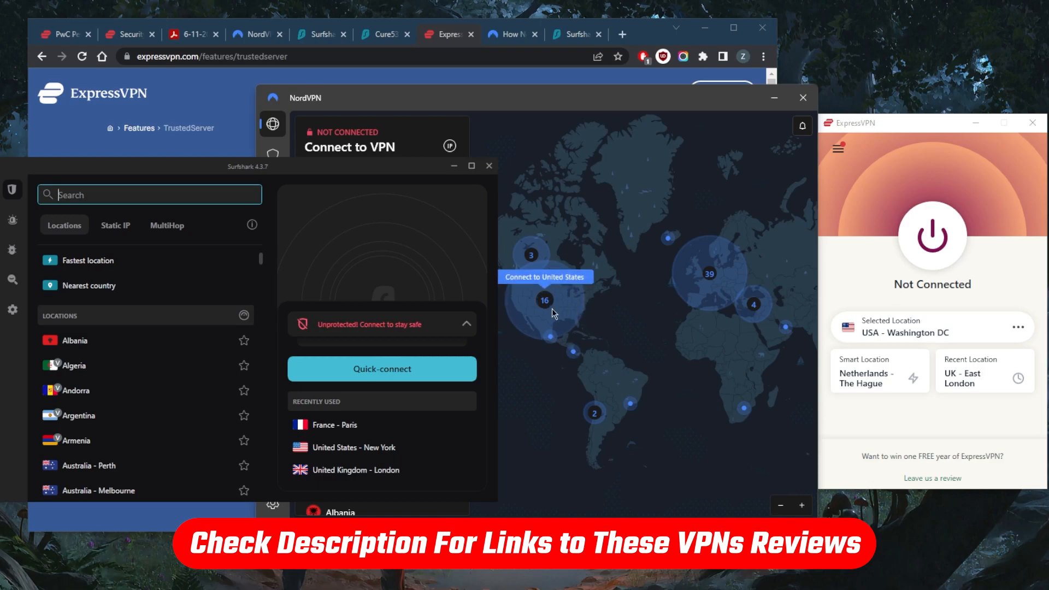
mouse_move(744, 244)
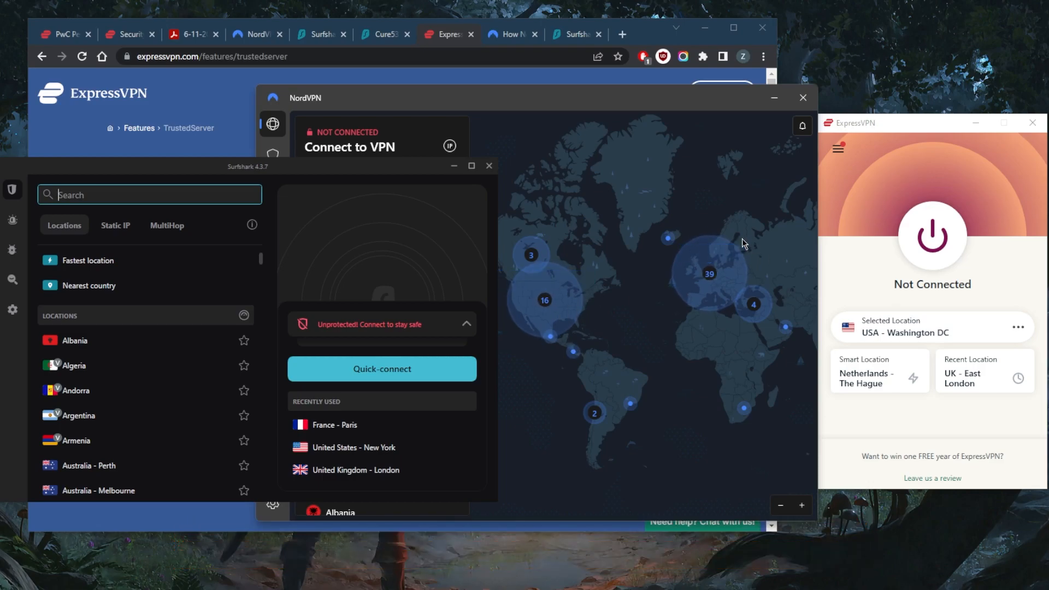
mouse_move(760, 264)
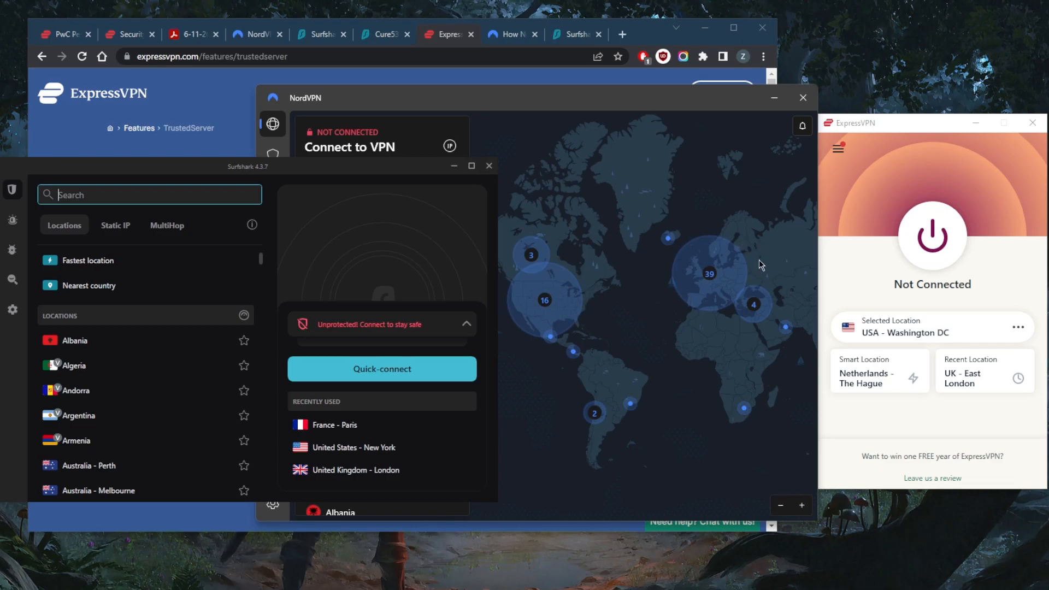
mouse_move(925, 222)
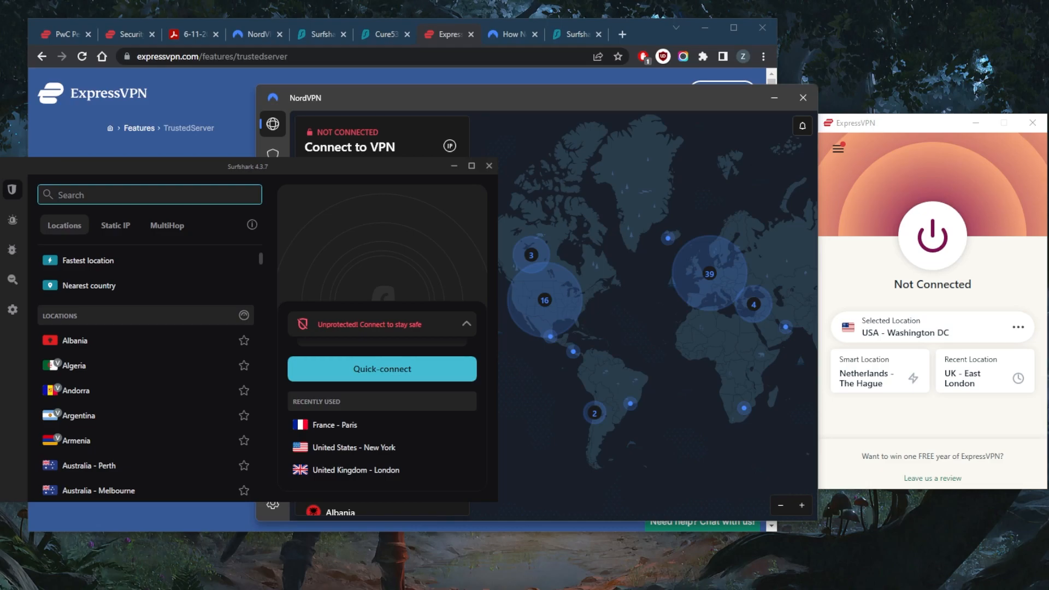
Step: Review ExpressVPN's general options and enable per-app split tunneling, viewing its app list (qBittorrent)
click(150, 194)
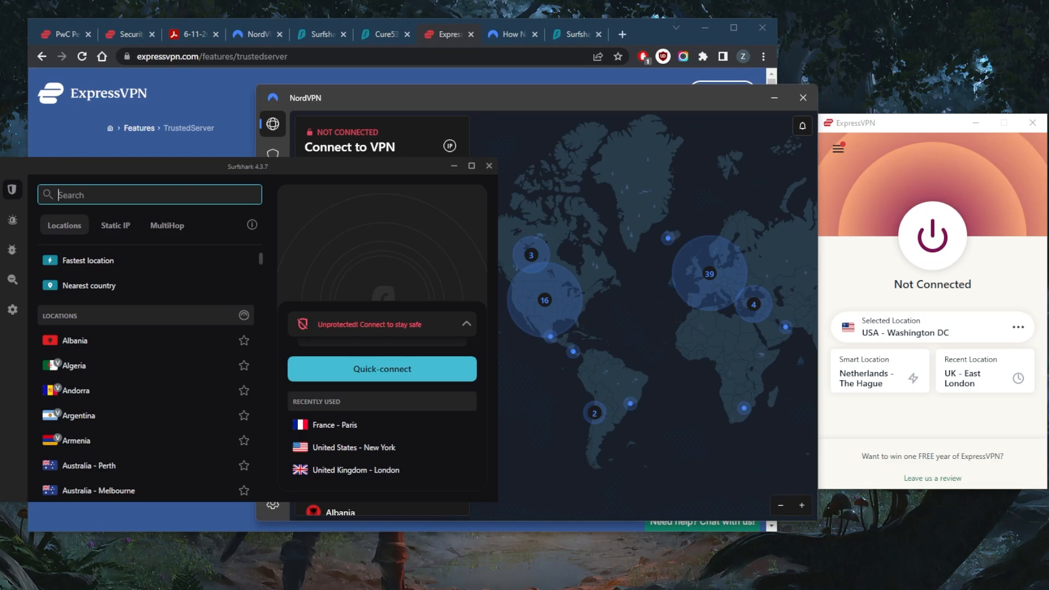
mouse_move(704, 302)
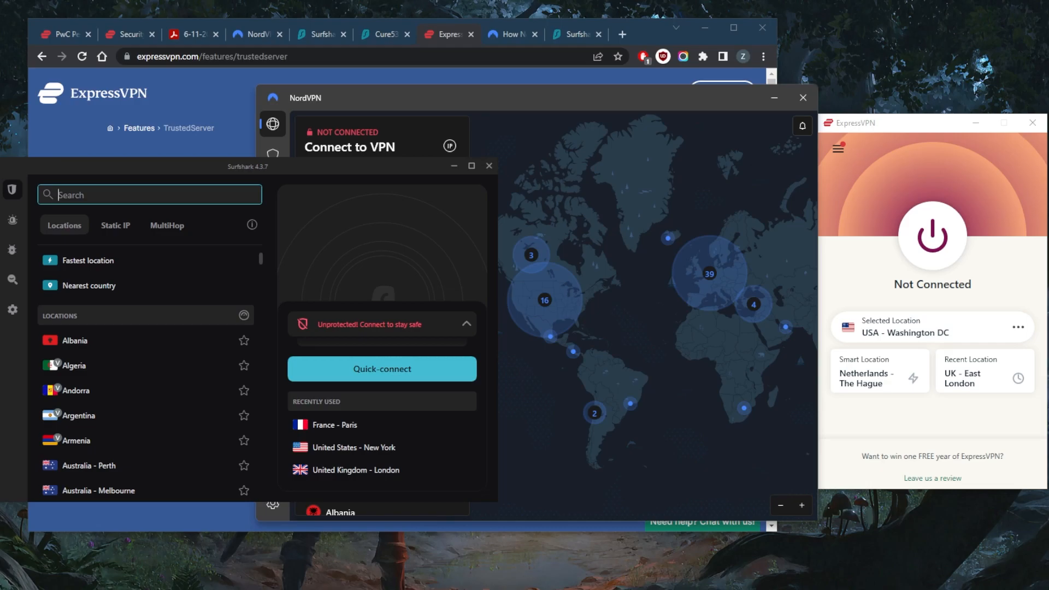
mouse_move(765, 210)
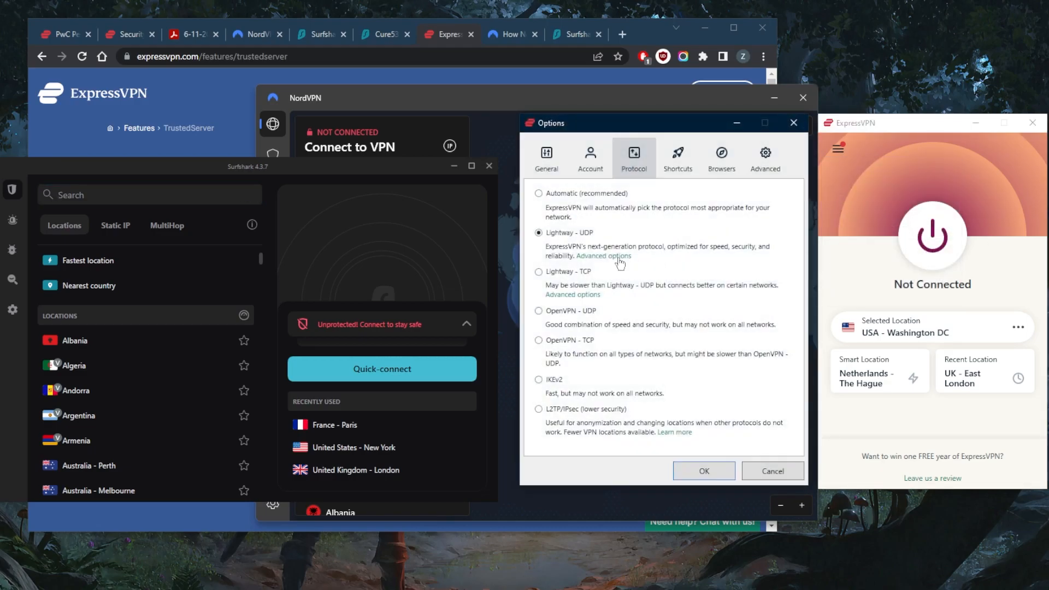
click(546, 157)
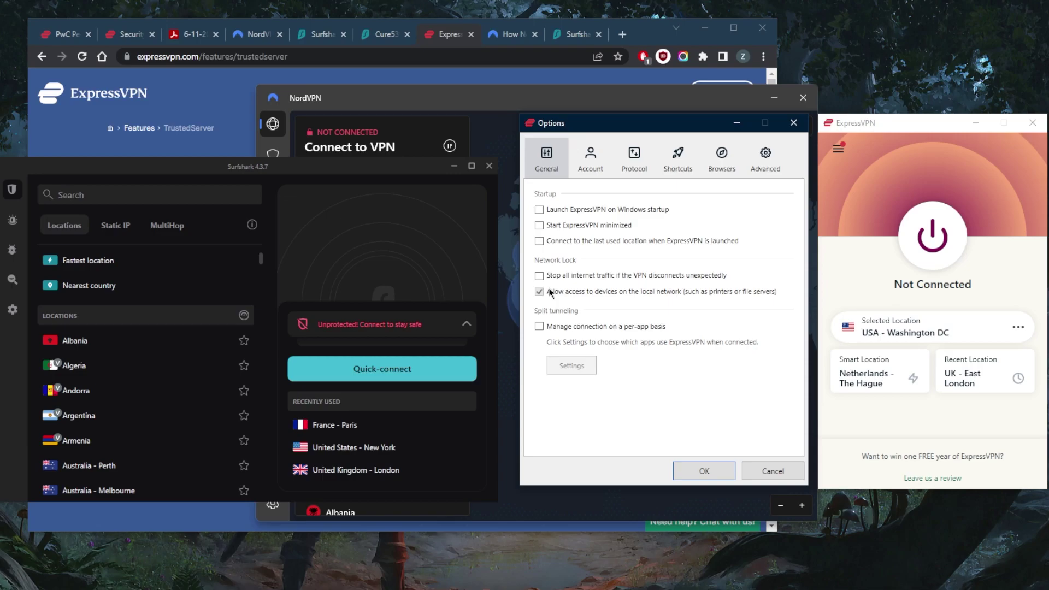
mouse_move(626, 291)
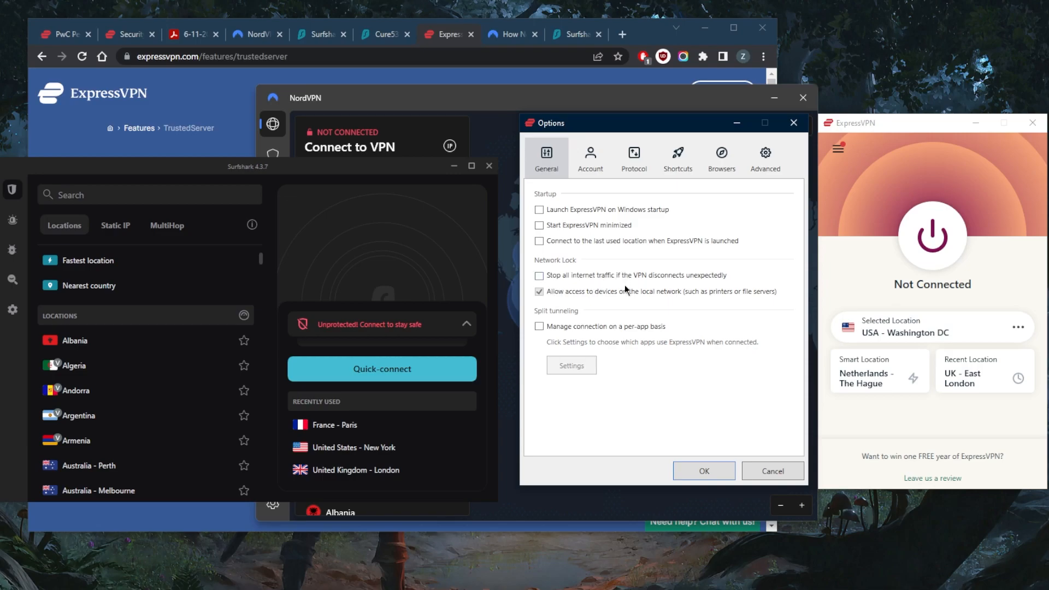
mouse_move(642, 136)
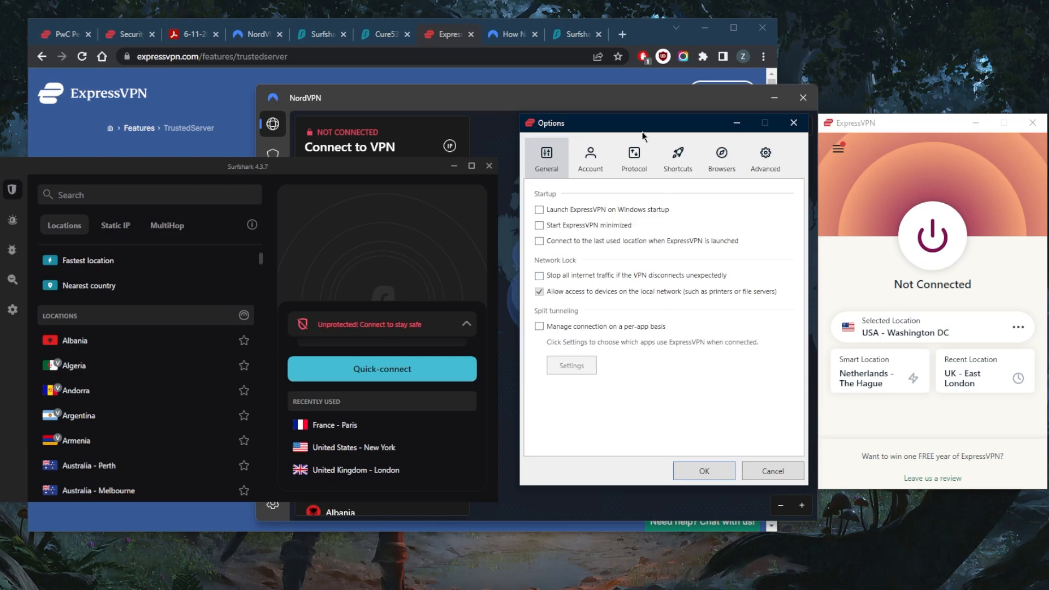
mouse_move(594, 260)
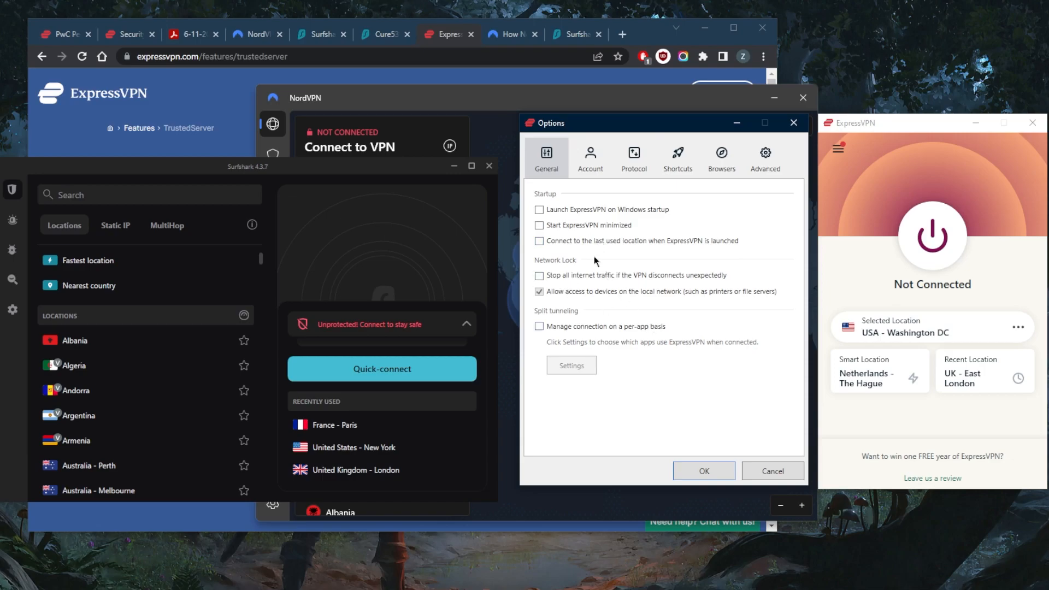
mouse_move(653, 287)
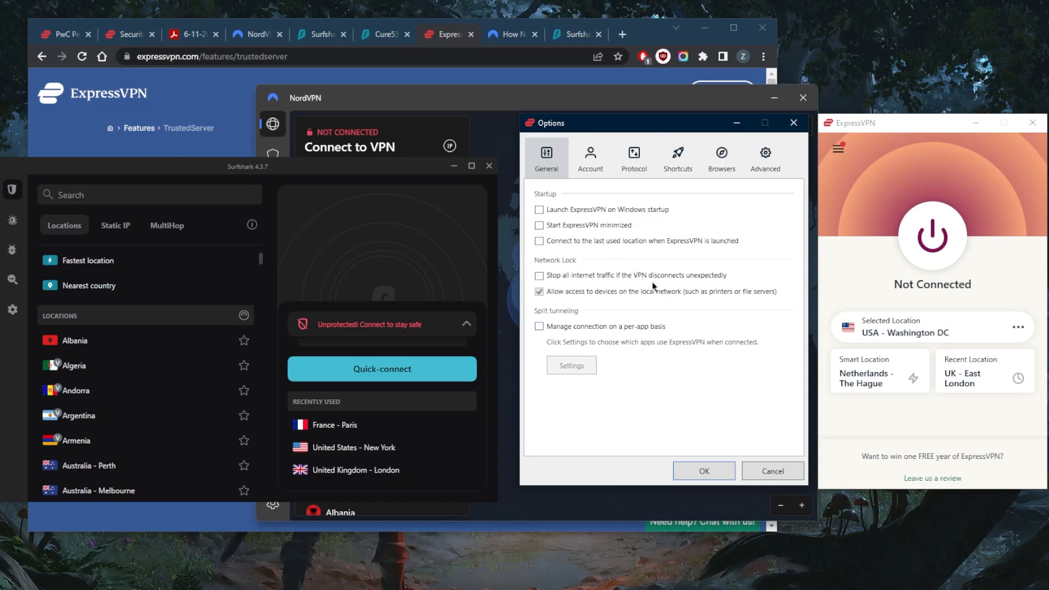
mouse_move(562, 361)
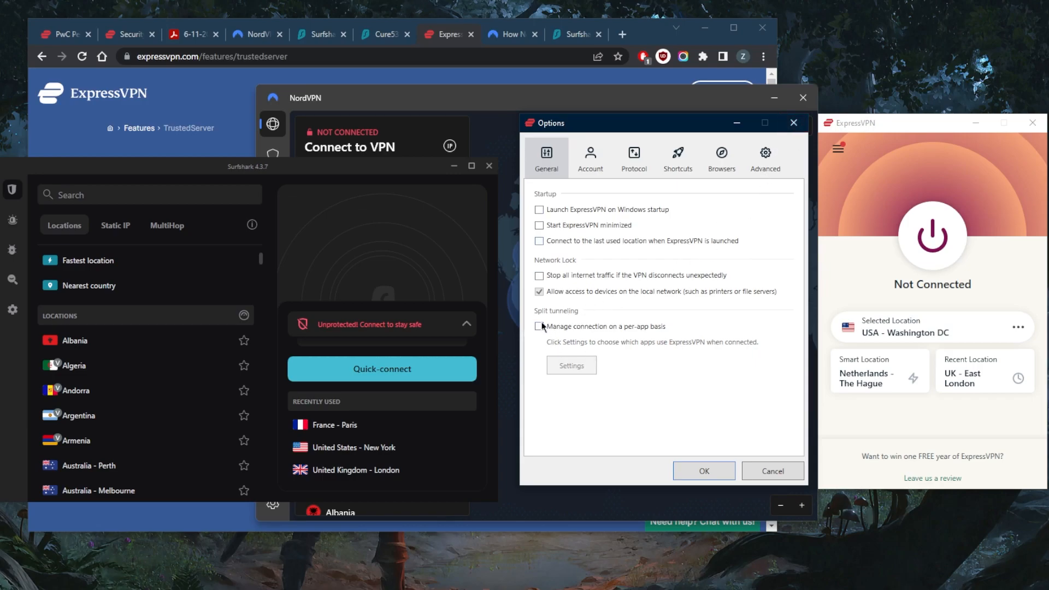
click(539, 327)
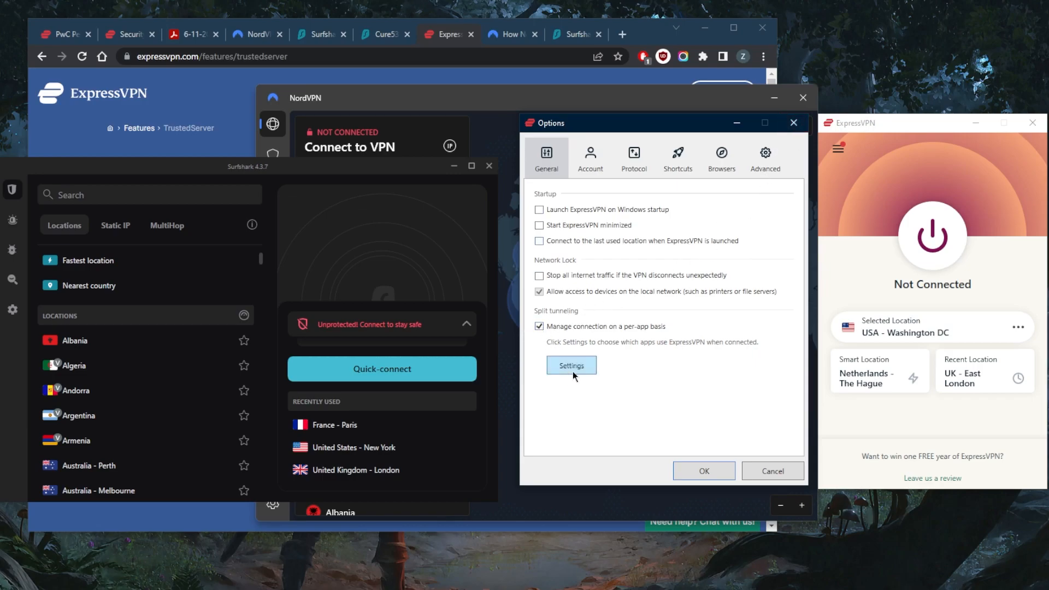
click(570, 365)
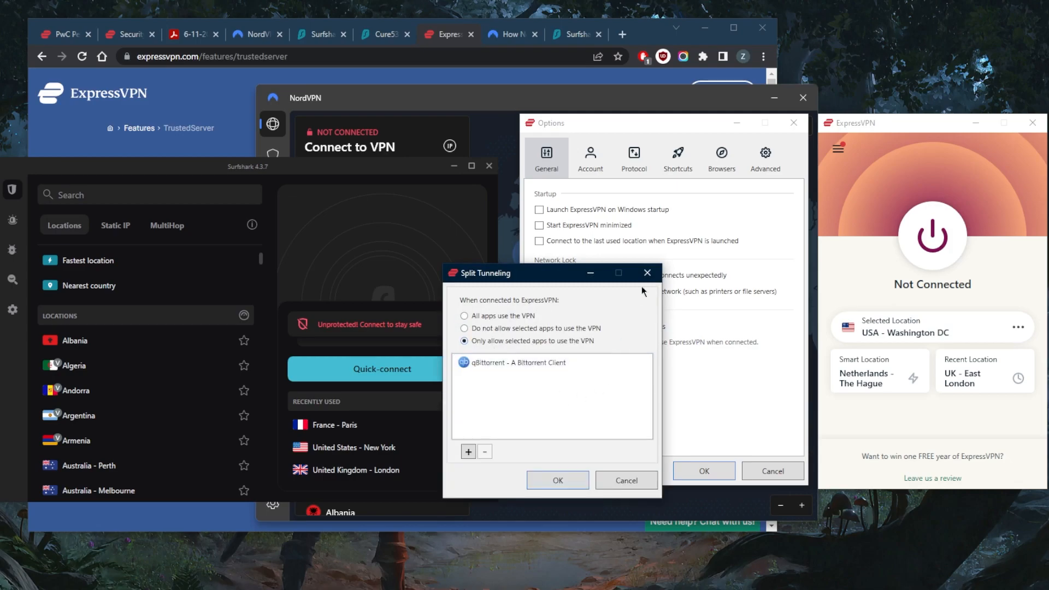
Step: Revisit the protocol choices and confirm IPv6 leak protection is on in the advanced settings
click(633, 156)
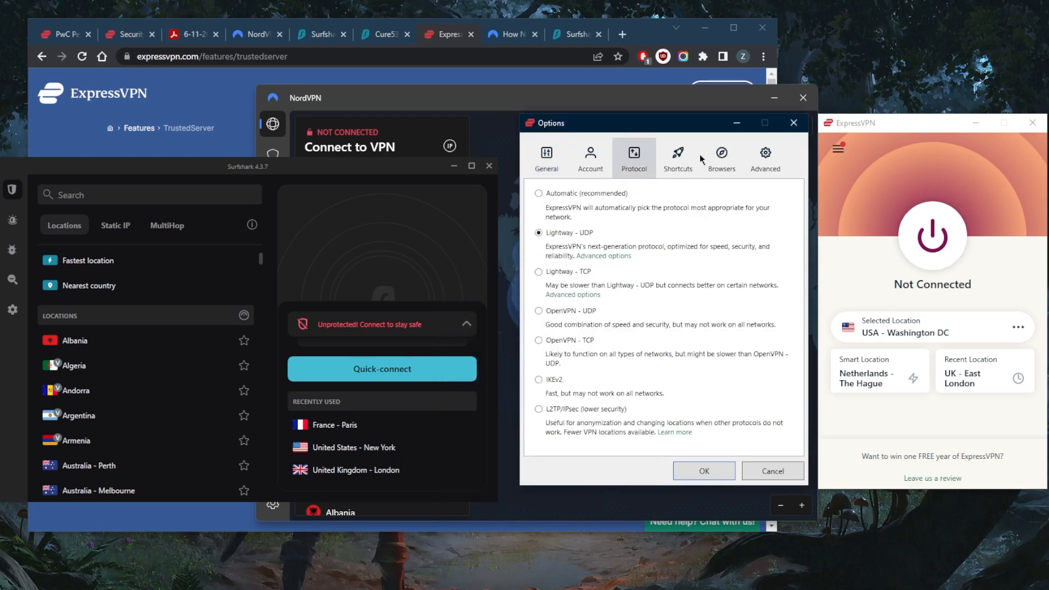
click(765, 158)
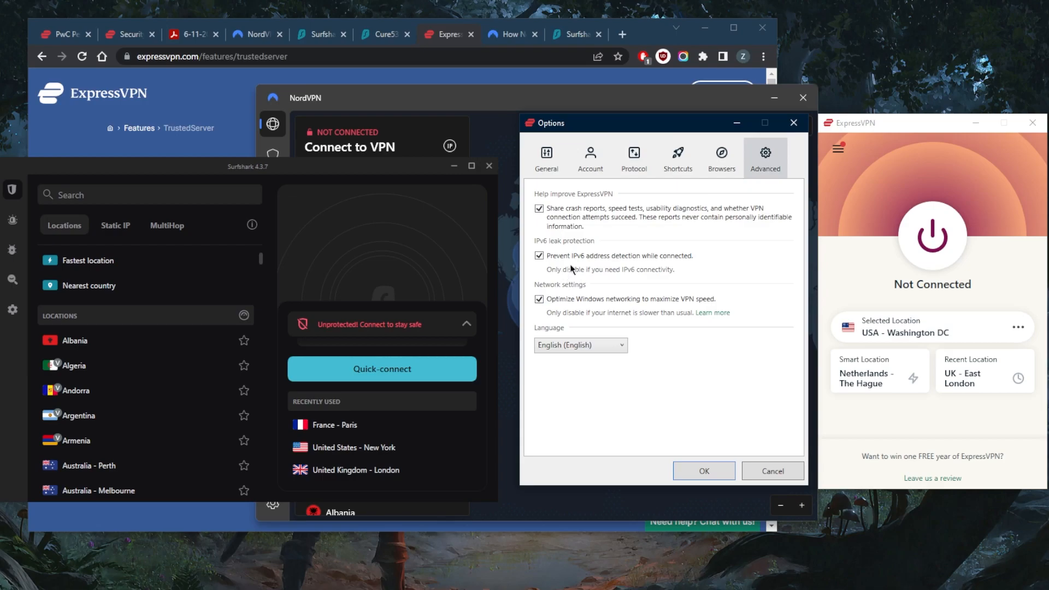
mouse_move(636, 267)
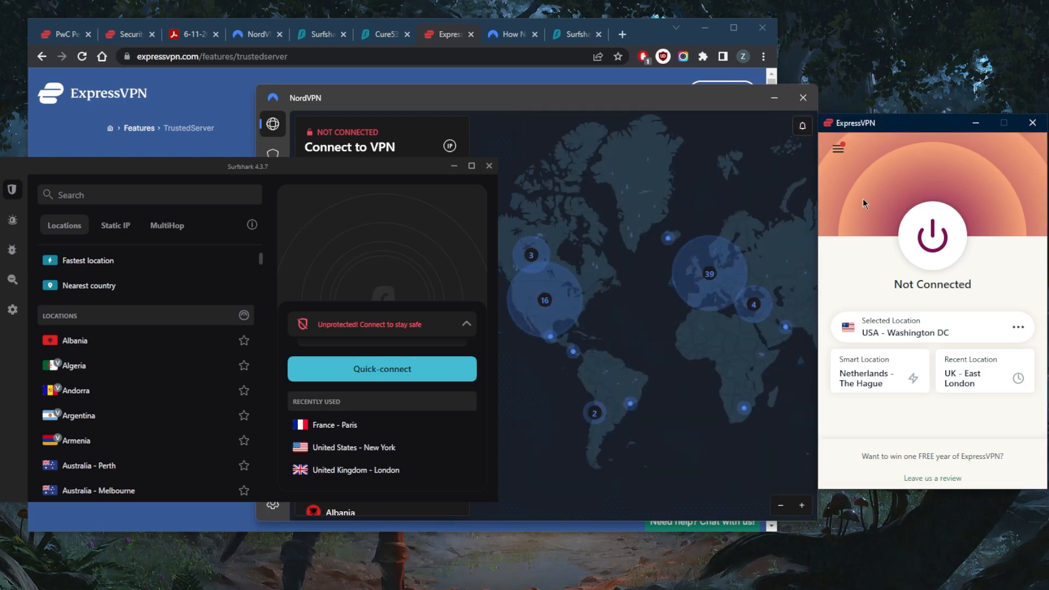
Step: Show NordVPN's Threat Protection page, with Threat Protection off and its Lite version on
click(273, 154)
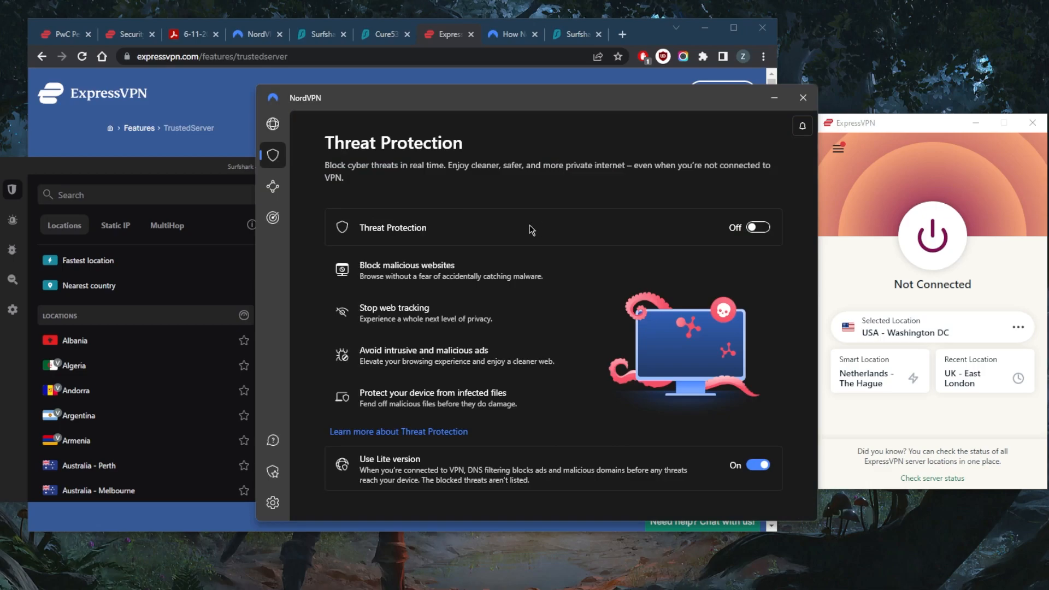
mouse_move(417, 179)
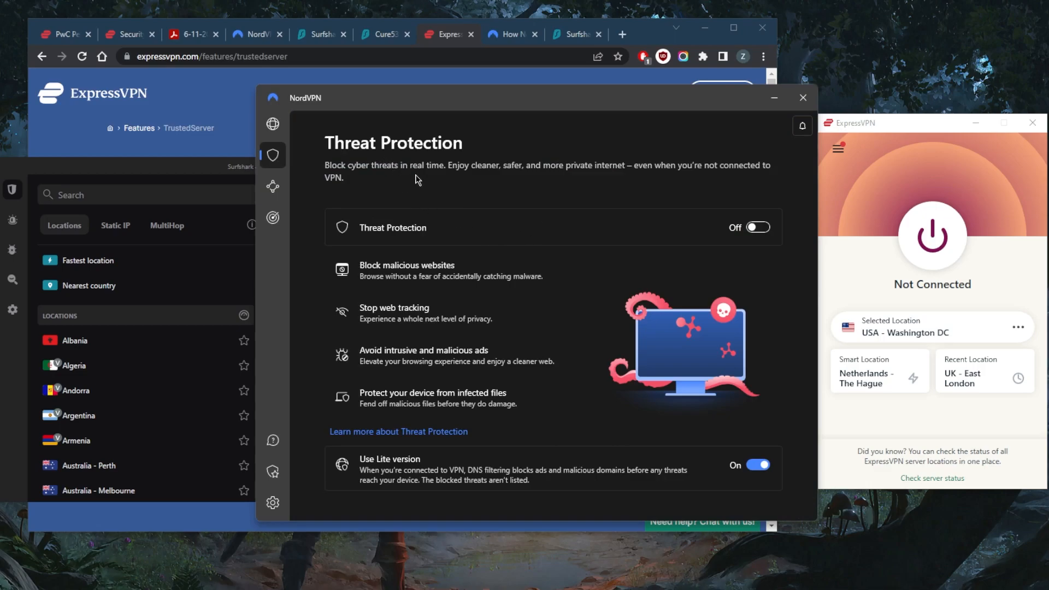
mouse_move(415, 293)
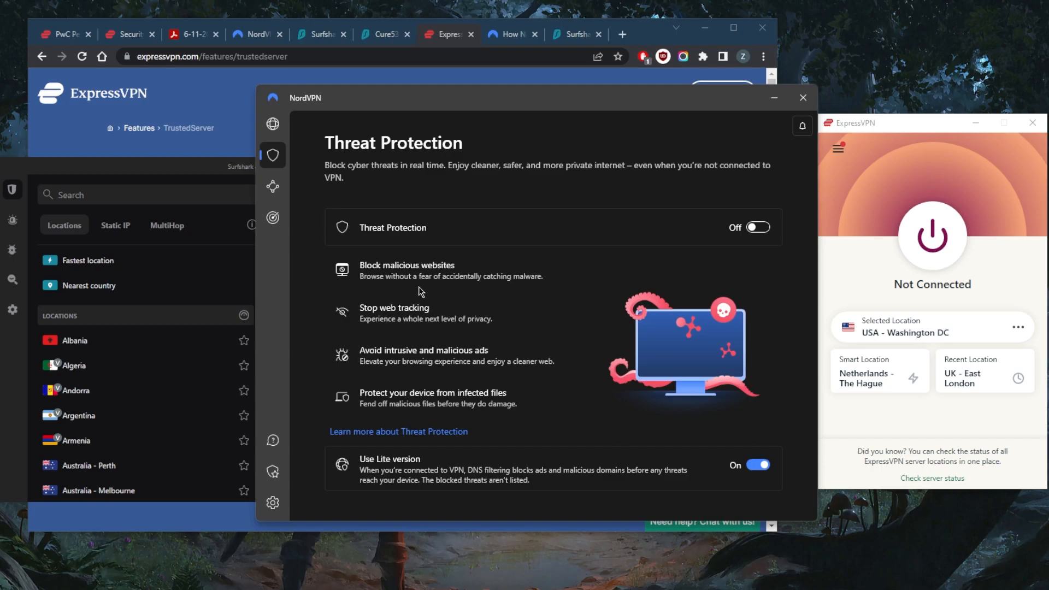
mouse_move(485, 222)
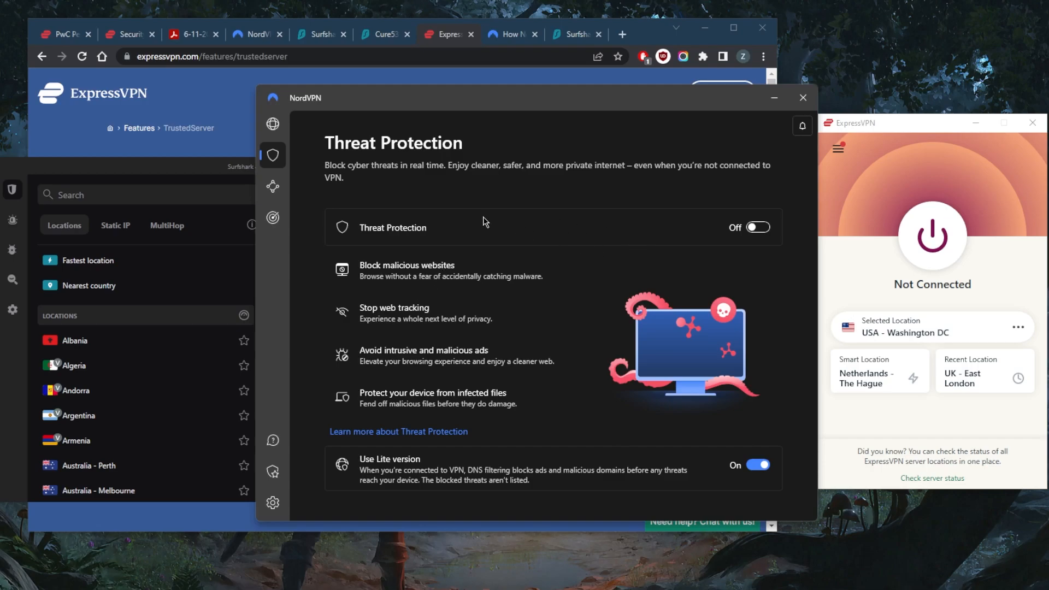
mouse_move(244, 175)
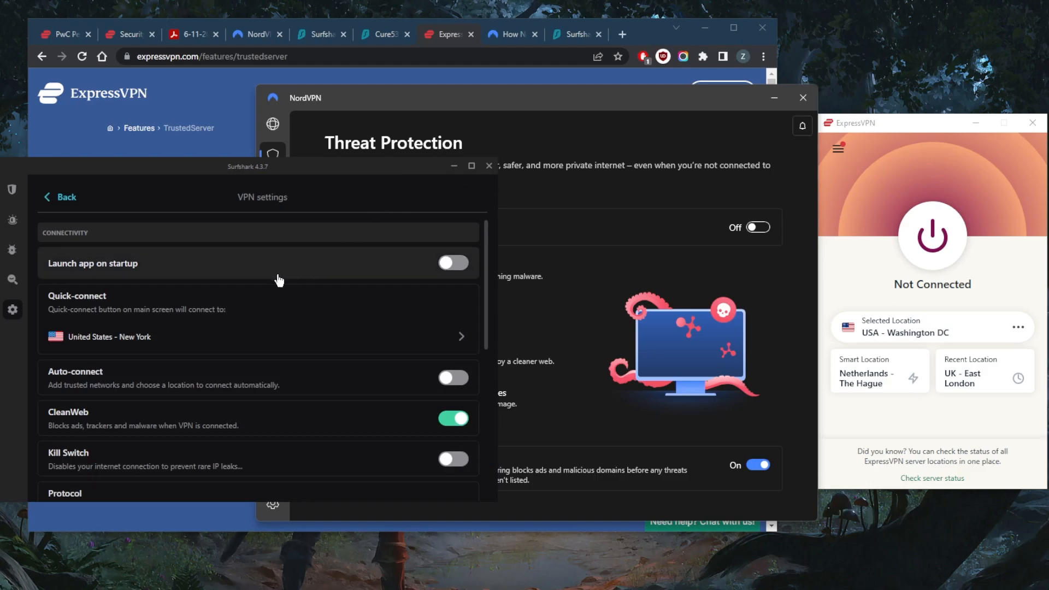
scroll(down, 3)
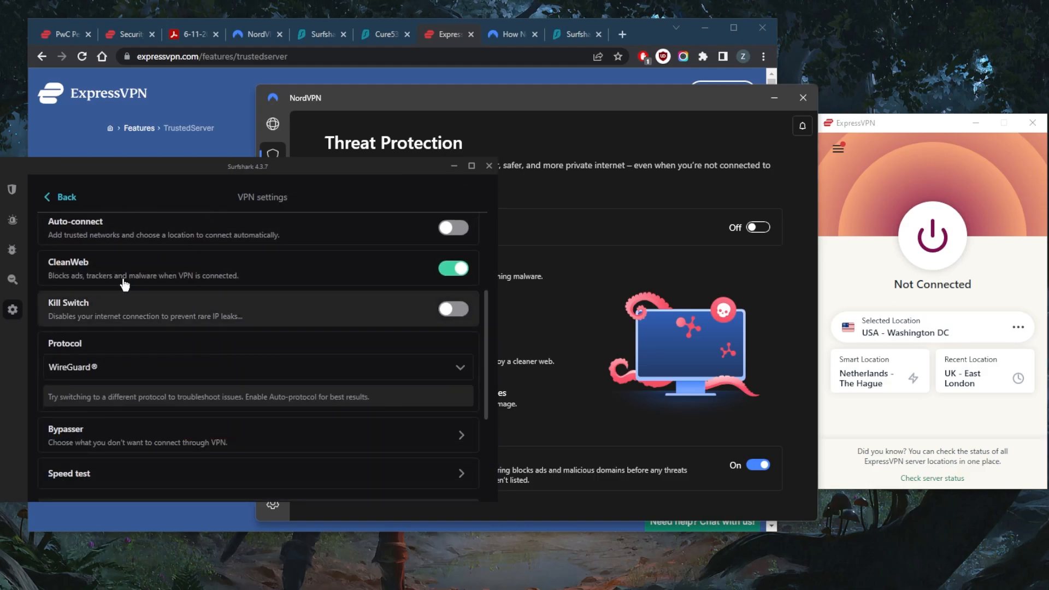
scroll(down, 3)
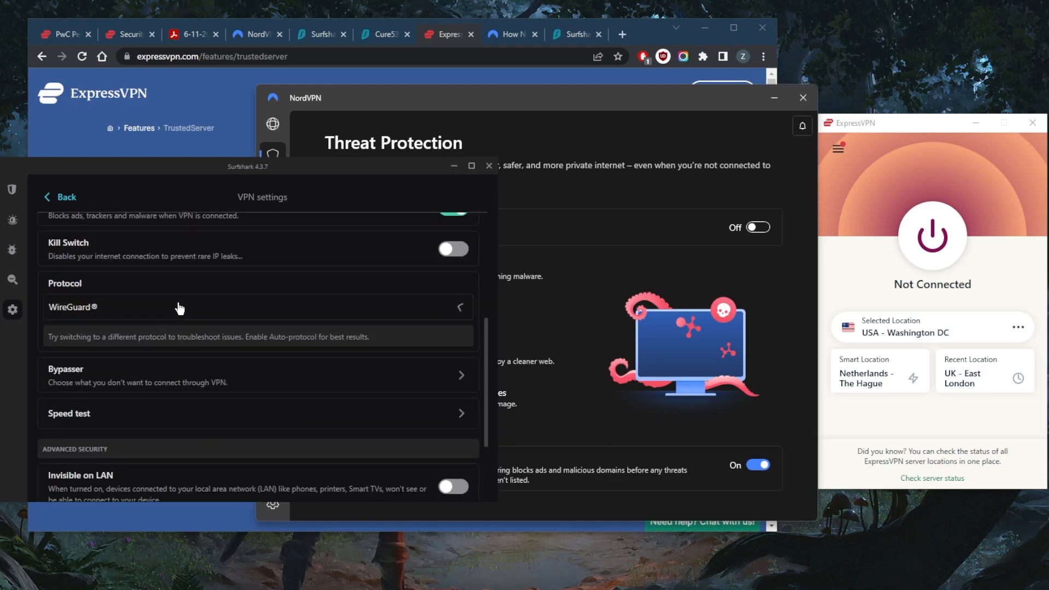
scroll(down, 3)
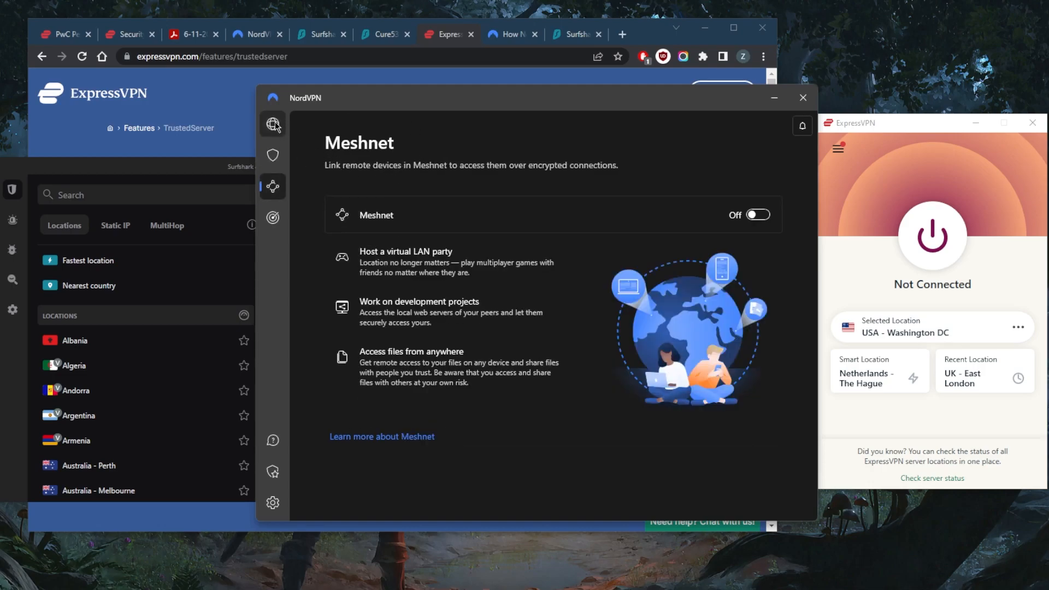
Step: Review NordVPN's connection settings and Dark Web Monitor page (off), ending back on the disconnected server map
click(272, 123)
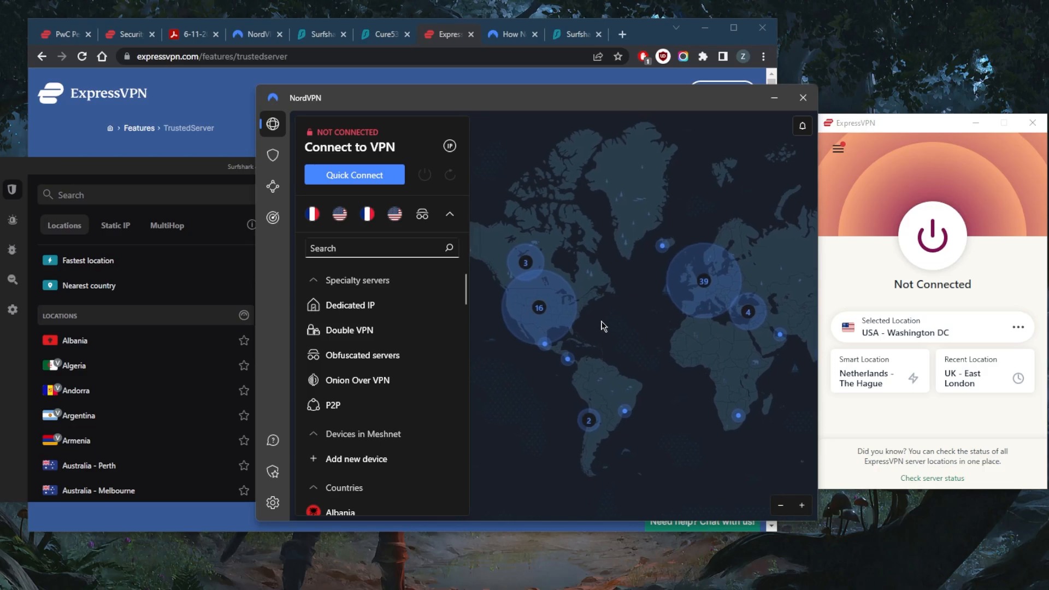
mouse_move(375, 319)
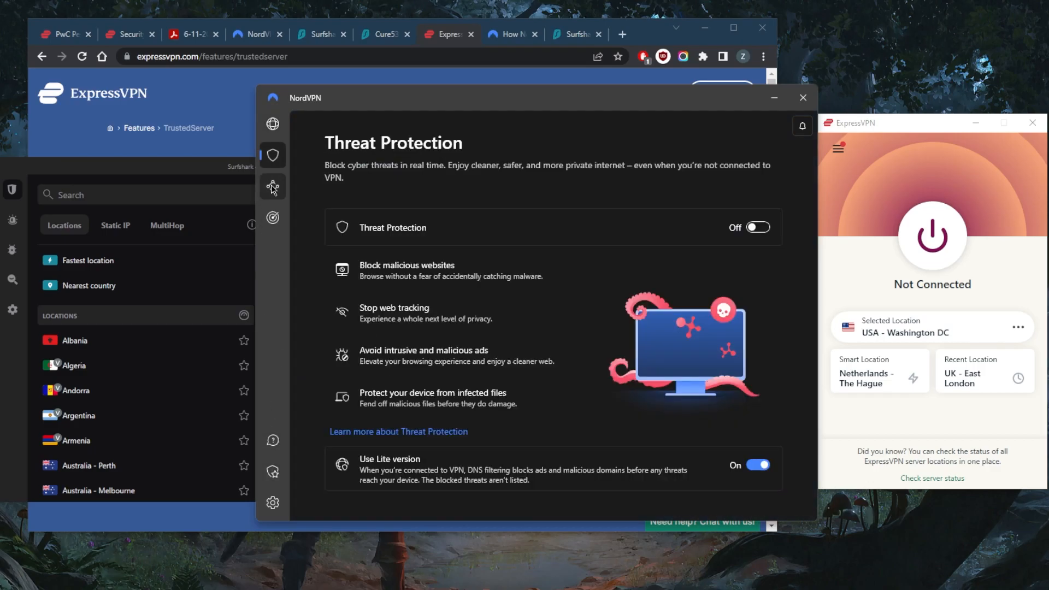
click(272, 503)
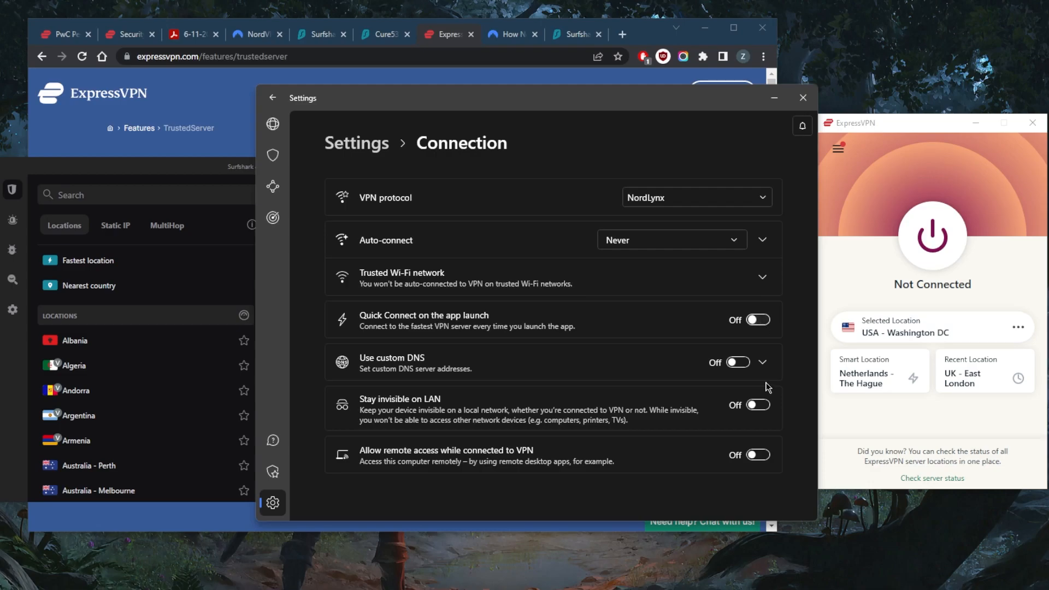
click(758, 362)
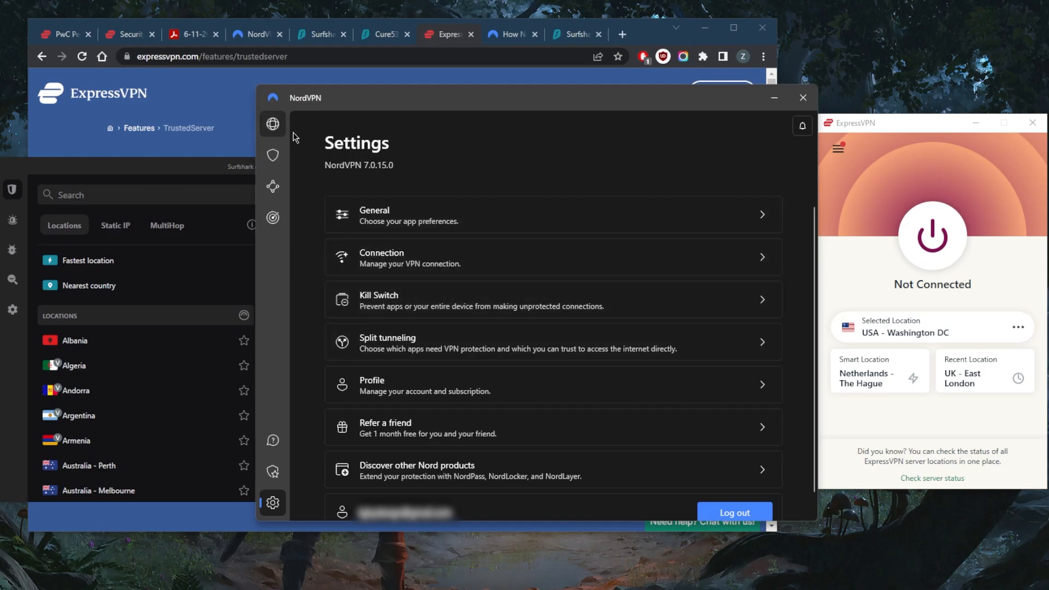
click(272, 218)
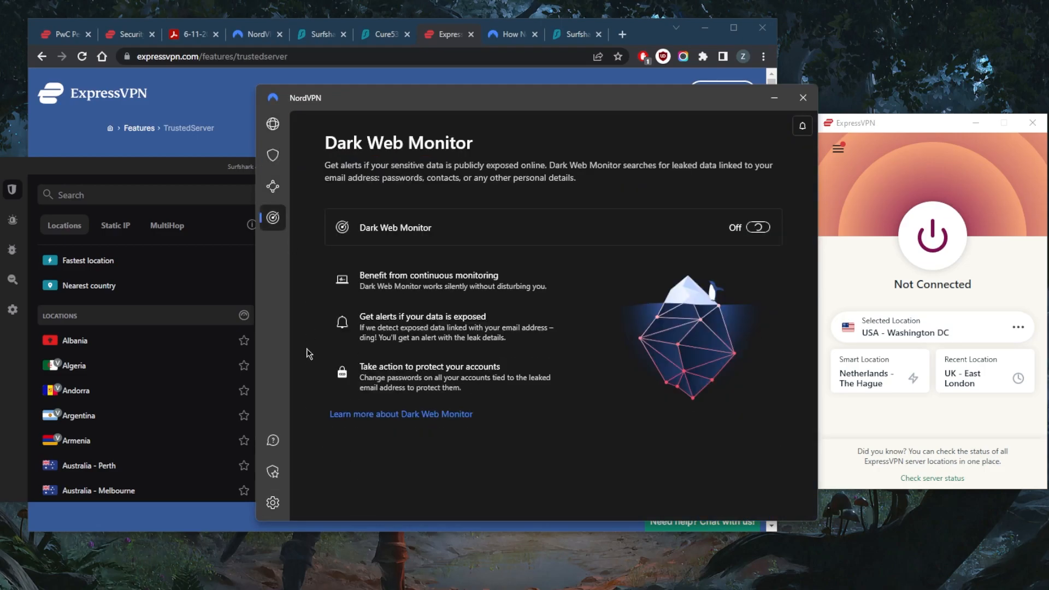
click(272, 124)
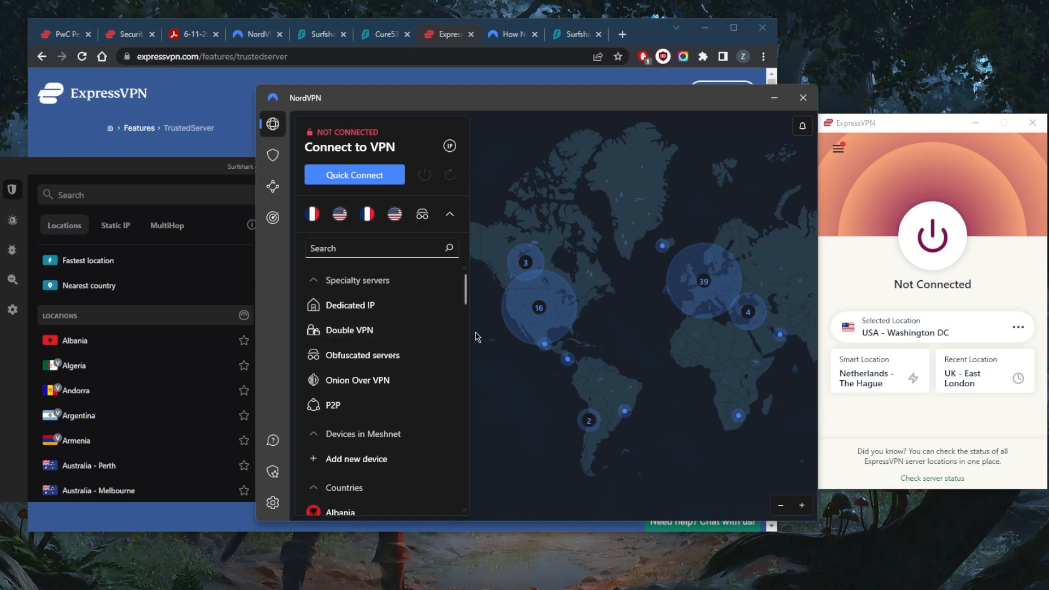
mouse_move(538, 308)
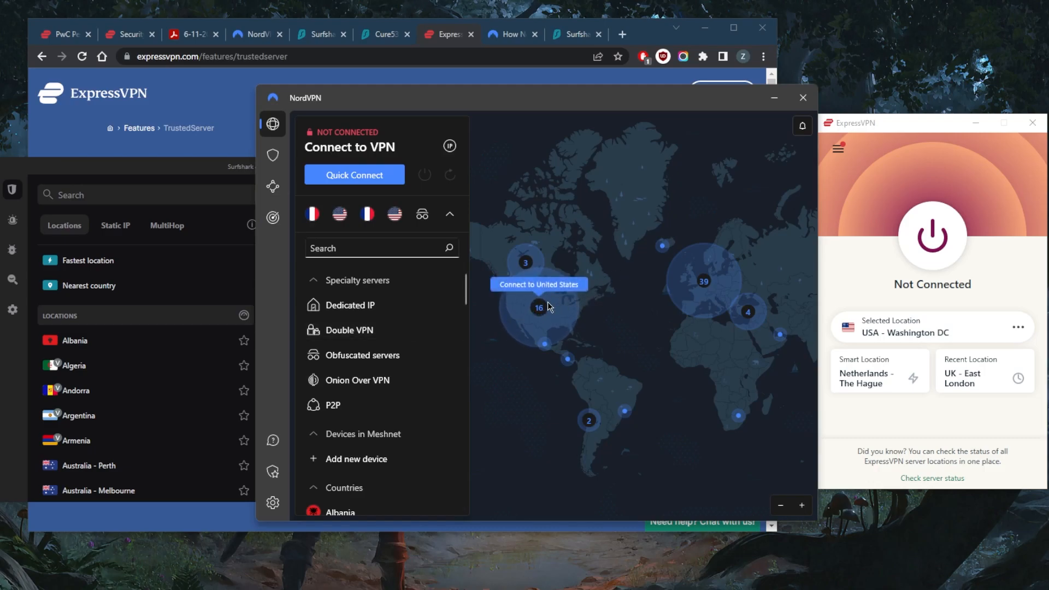
mouse_move(608, 295)
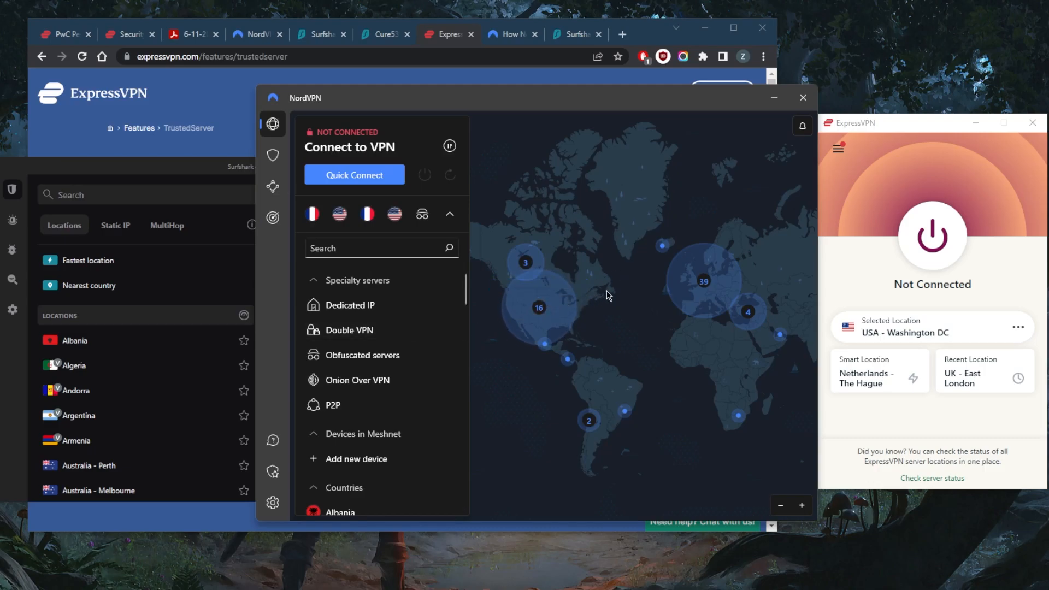
mouse_move(652, 318)
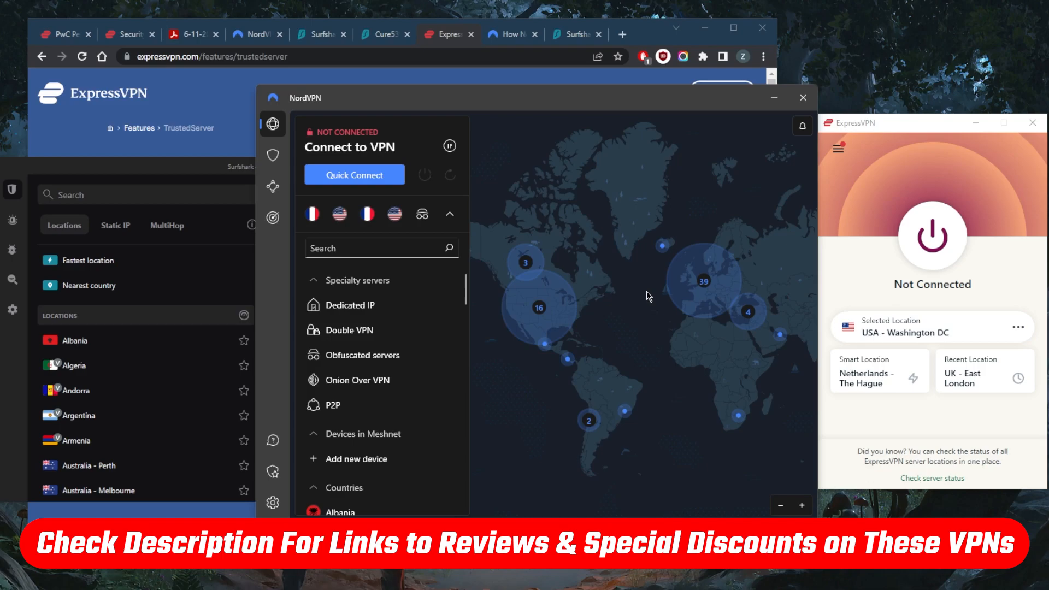
mouse_move(644, 306)
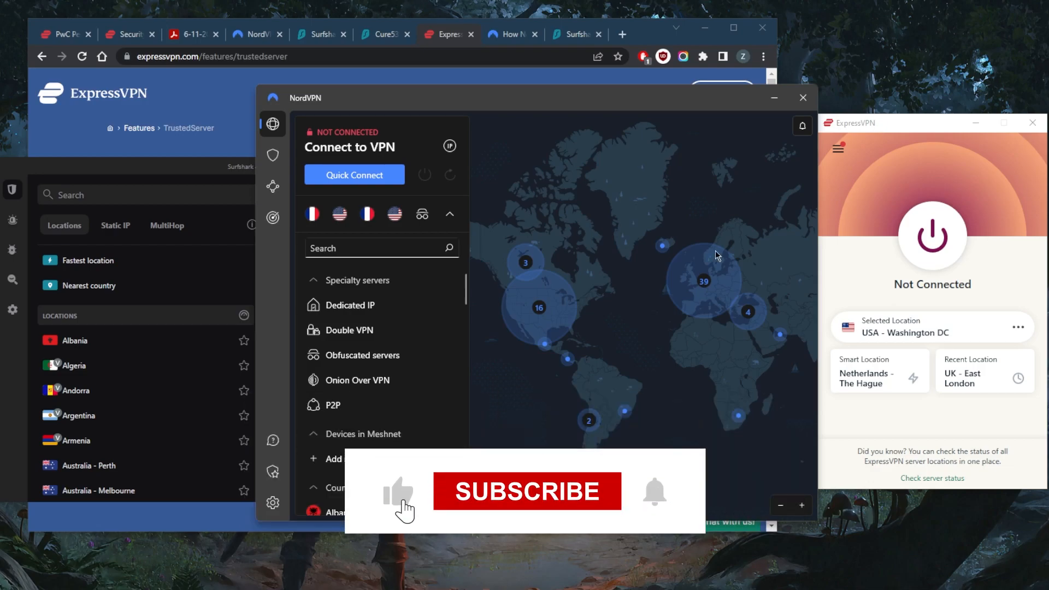
click(527, 491)
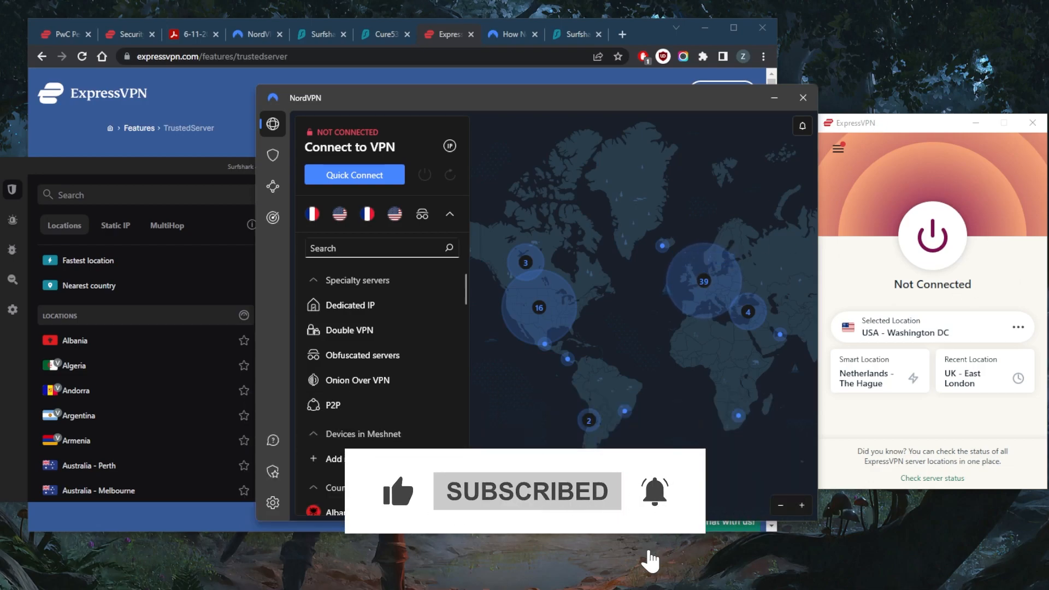